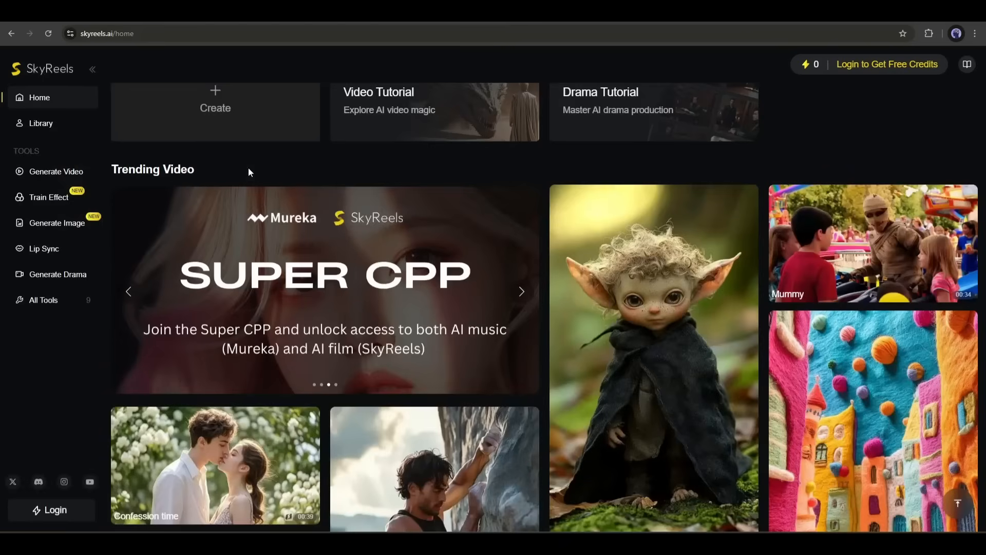
Scroll down through the Trending Video feed on the home page.
scroll(down, 3)
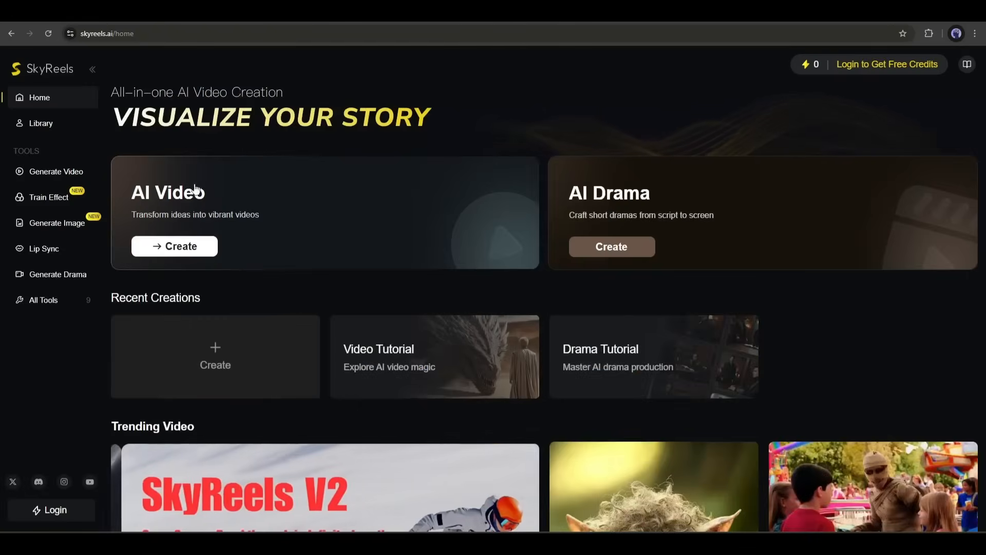
mouse_move(213, 213)
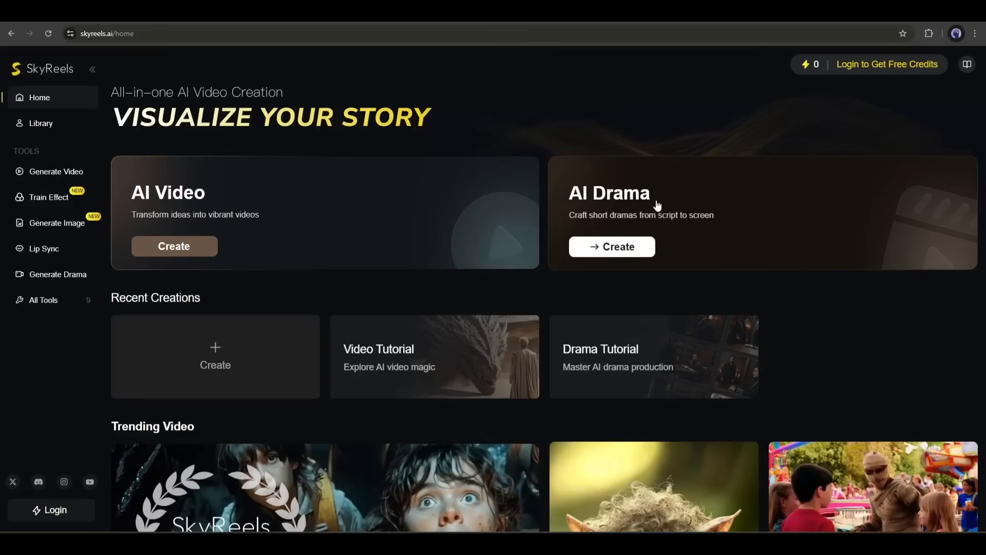
scroll(down, 3)
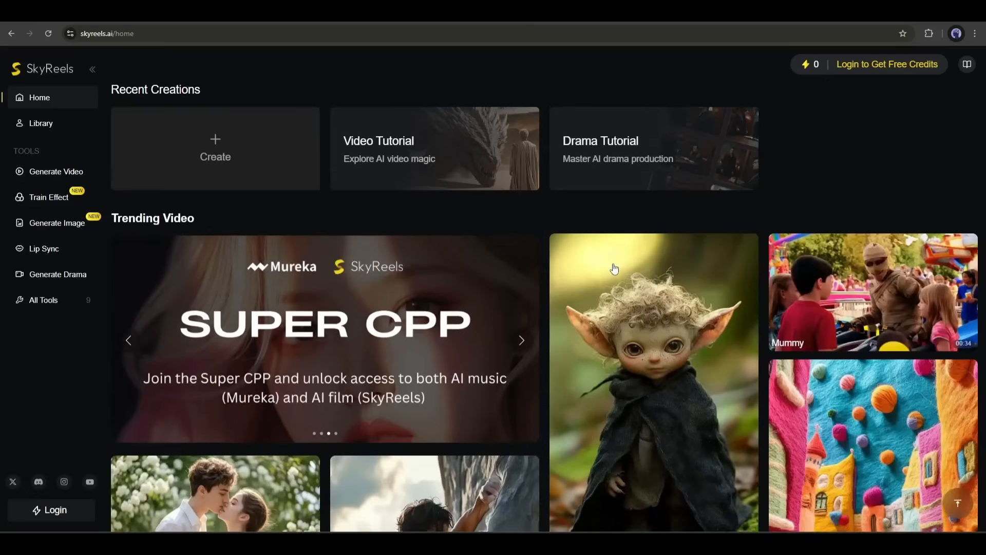
scroll(down, 3)
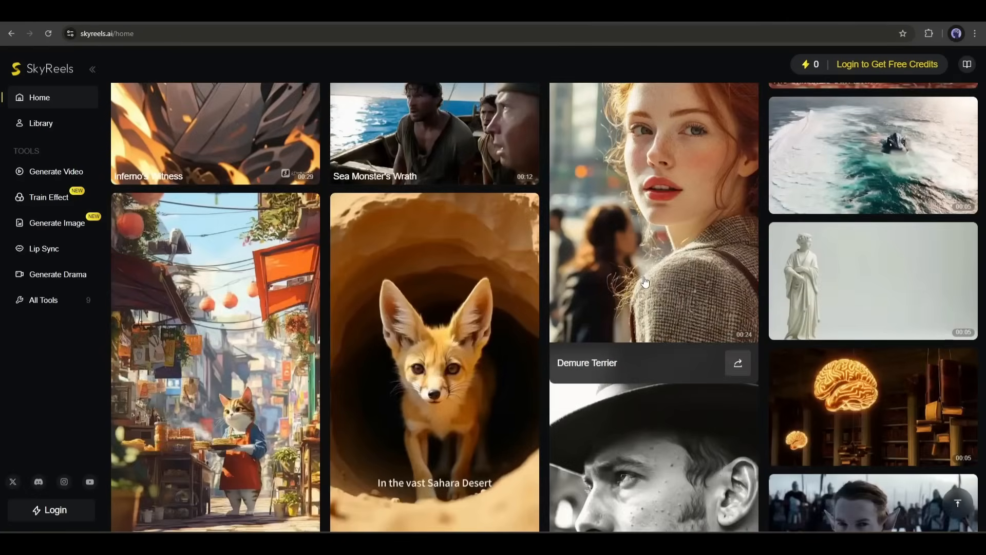
scroll(down, 3)
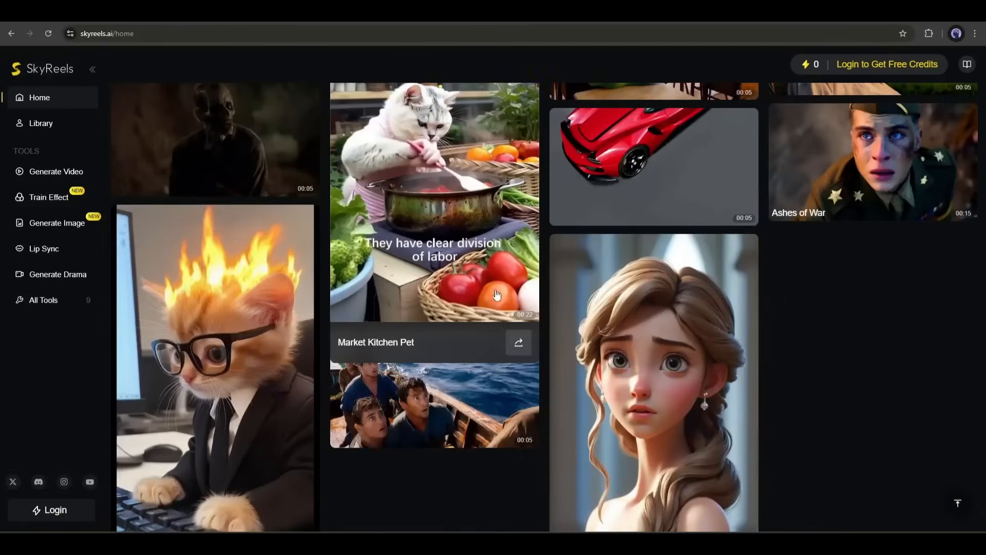
scroll(down, 3)
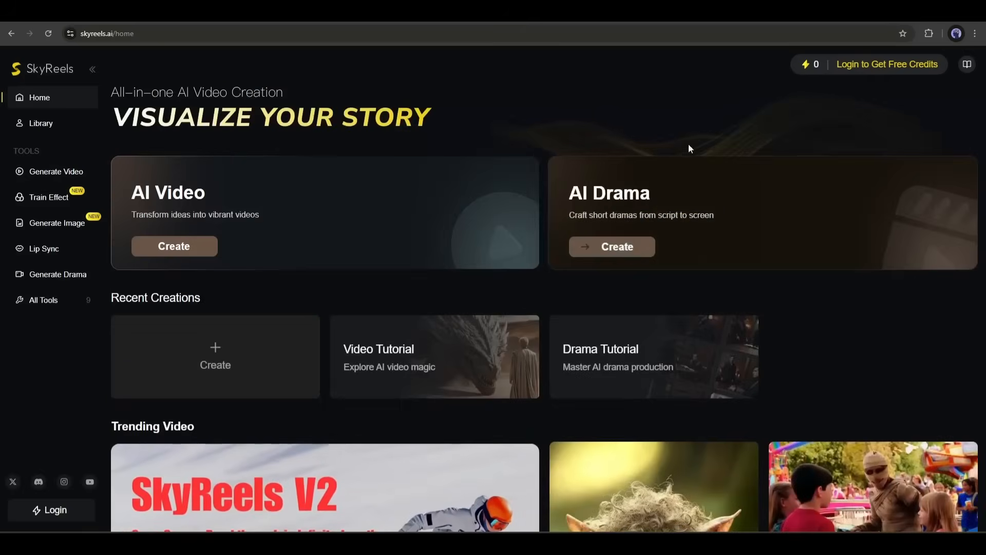
mouse_move(876, 66)
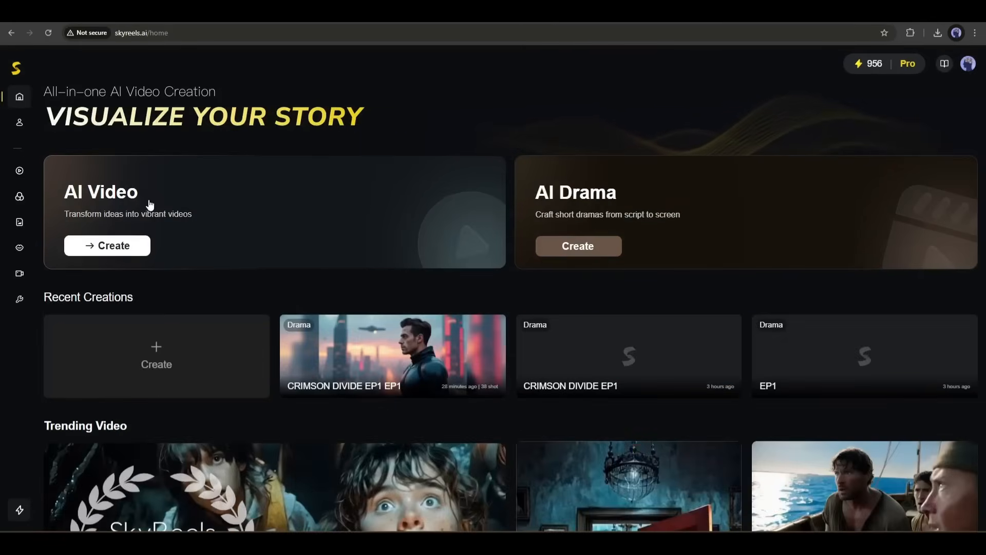
Explore the AI Video tool's Effect tab and the custom effect training page, then return to the generator.
click(107, 245)
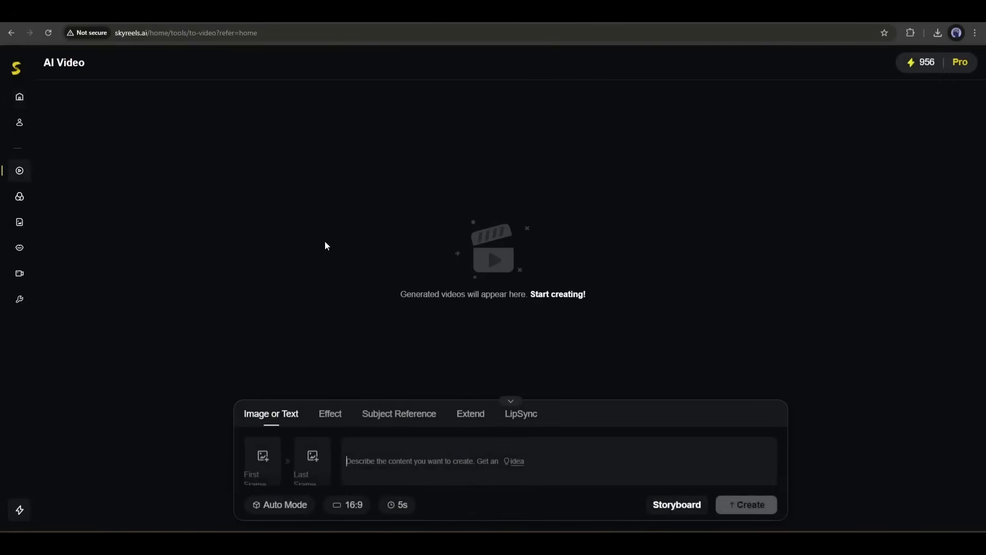
mouse_move(261, 308)
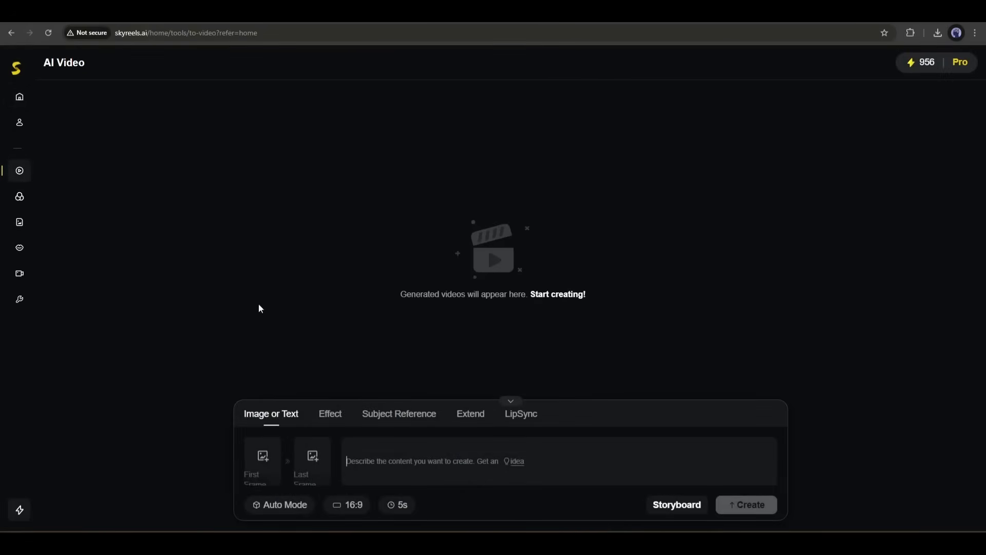
mouse_move(279, 412)
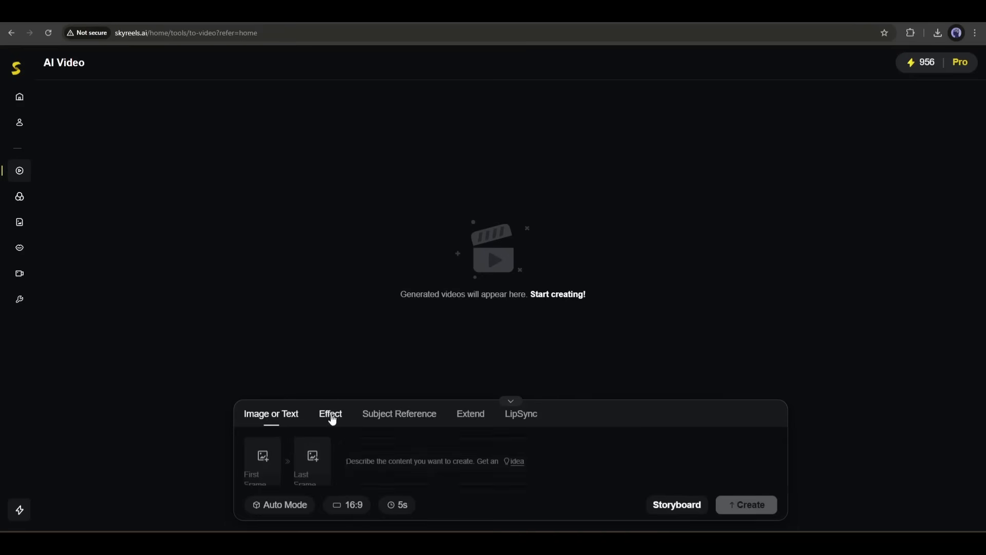
click(330, 413)
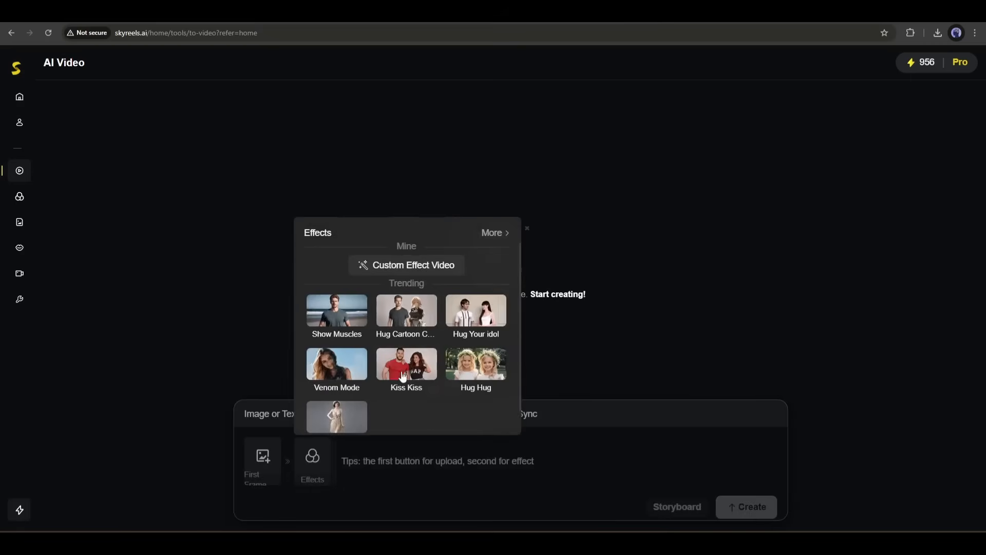
click(20, 197)
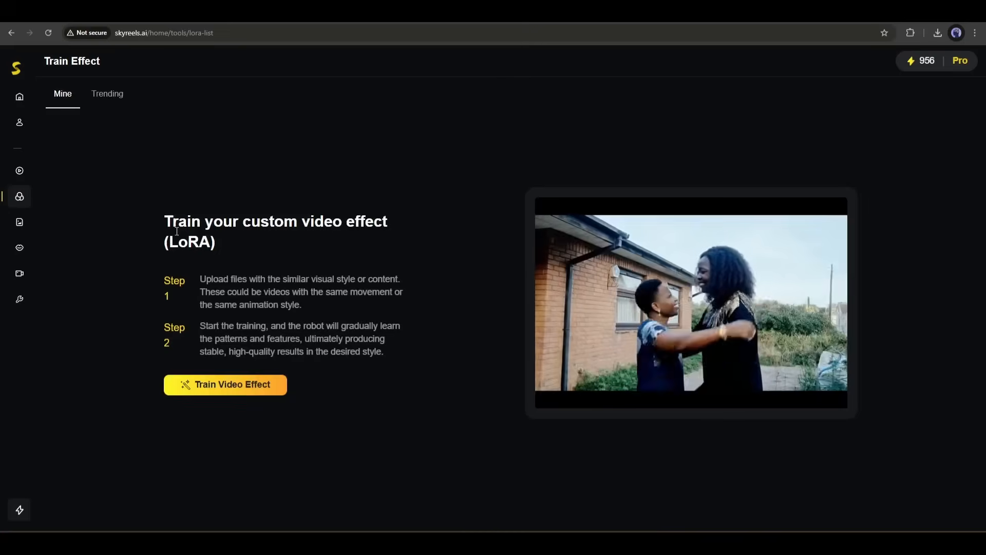
click(226, 384)
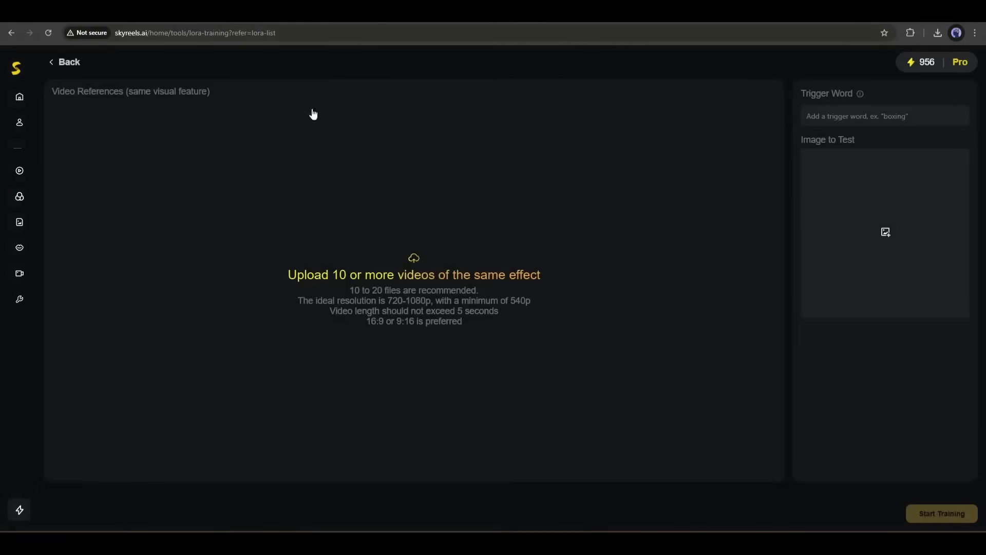
click(14, 31)
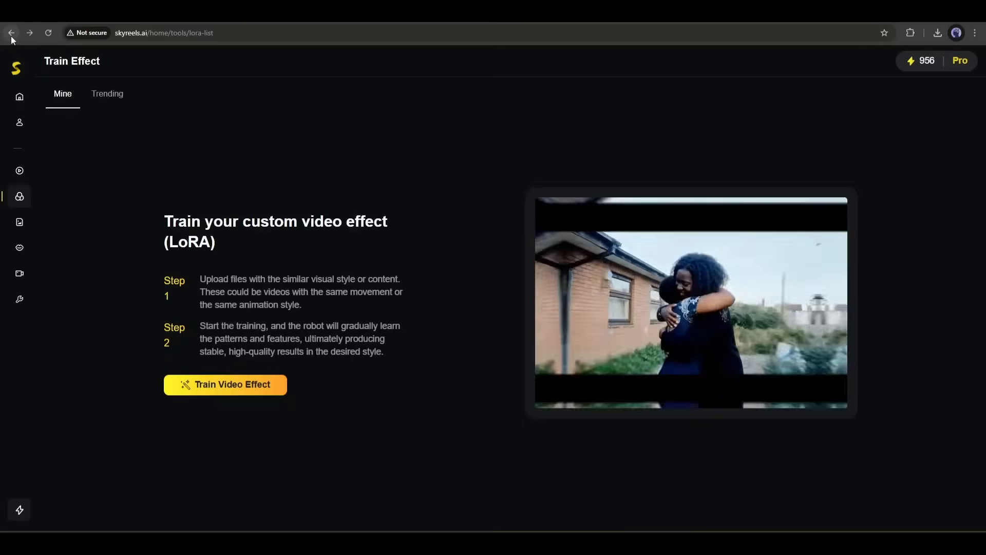
click(21, 170)
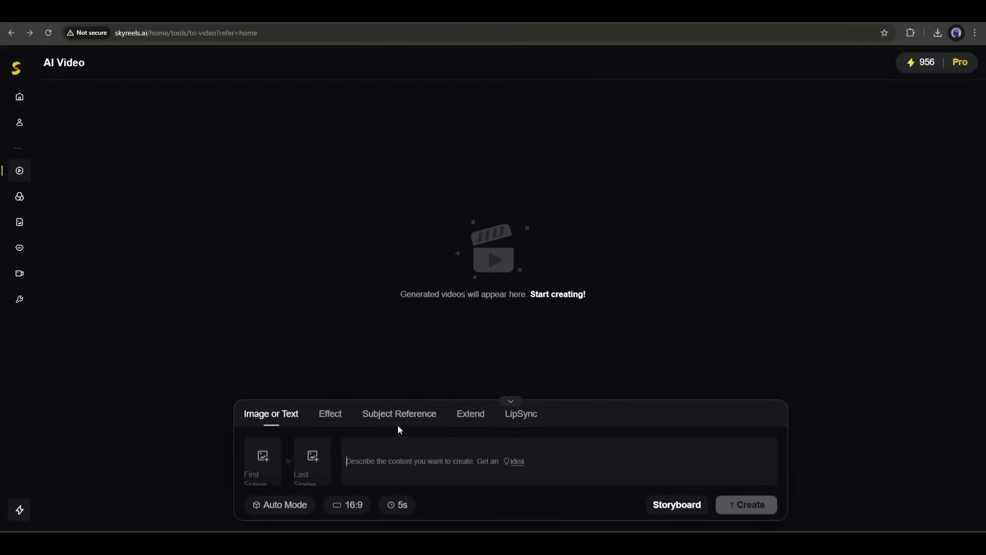
Try Subject Reference and Extend modes, then switch to LipSync with the Saanu - cute baby voice.
click(399, 413)
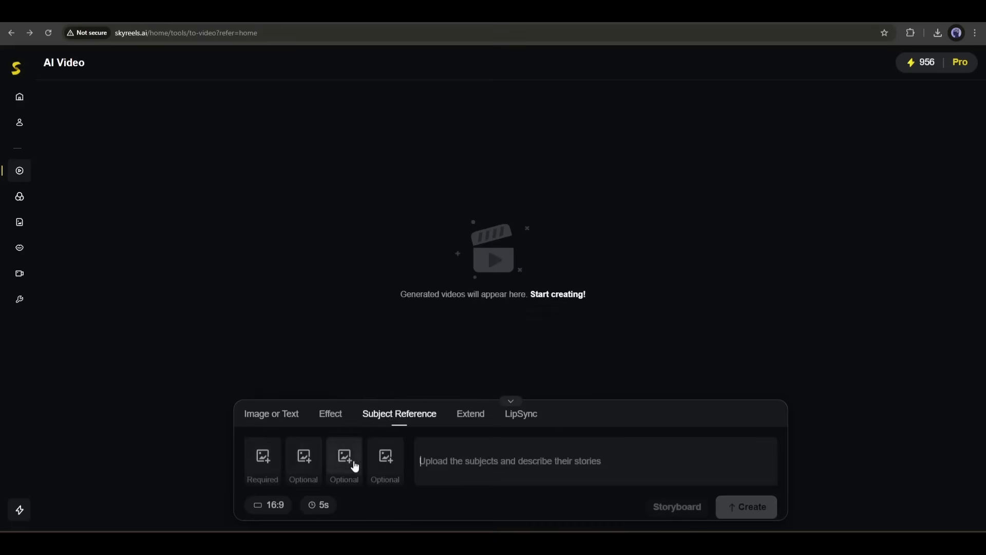
mouse_move(476, 413)
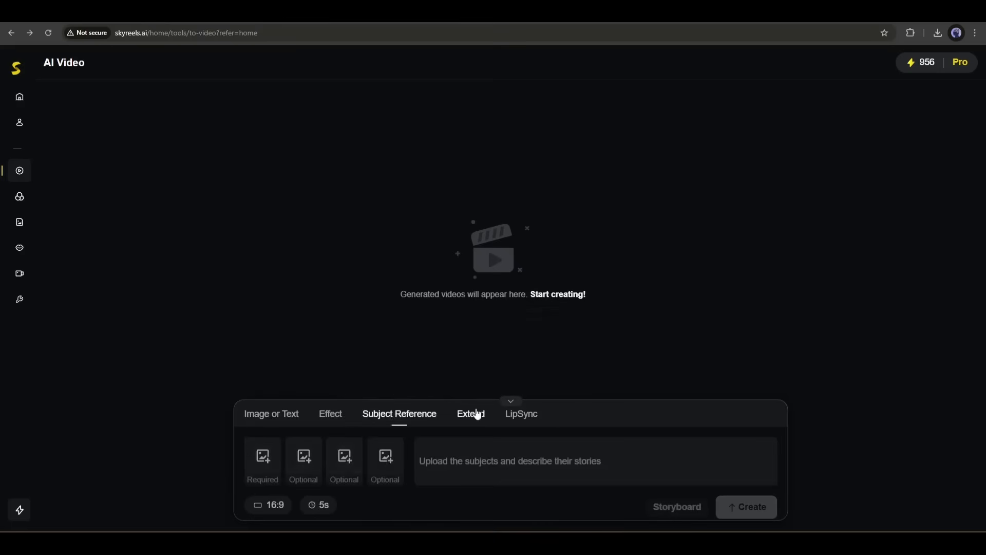
click(470, 413)
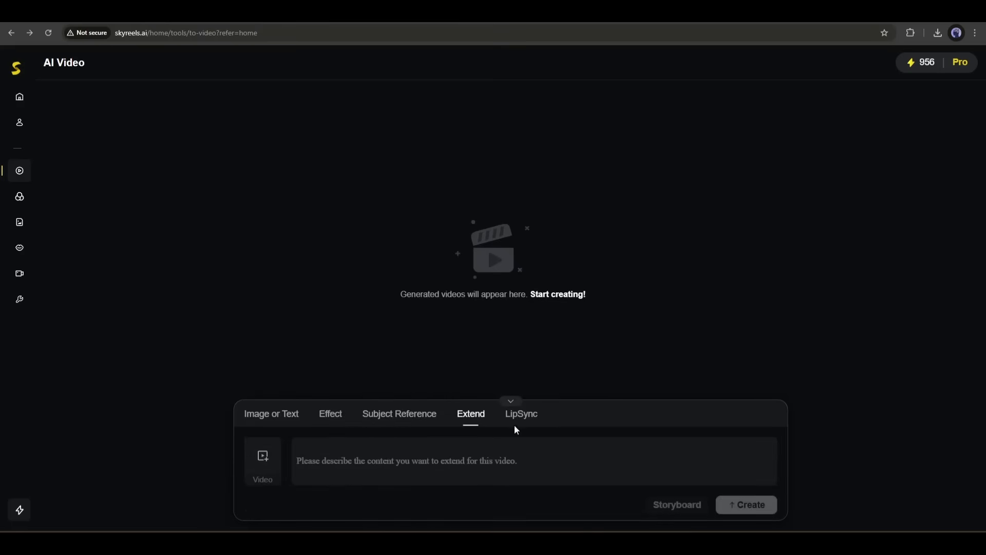
click(521, 413)
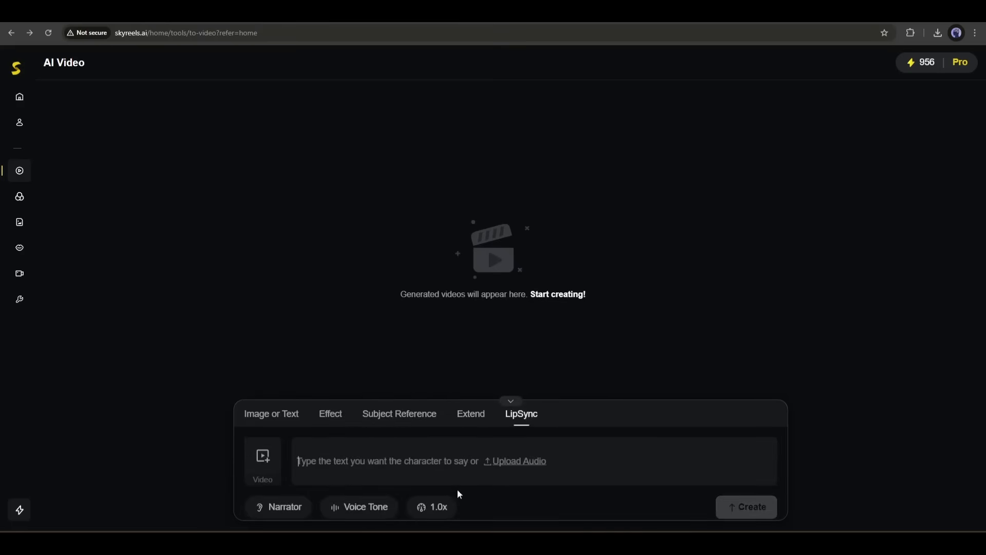
click(360, 506)
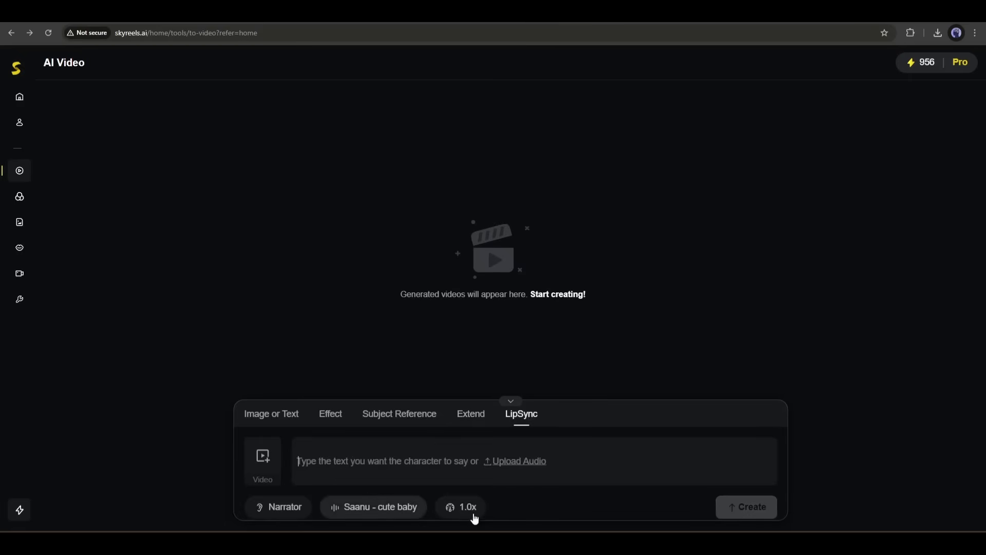
Return to image/text-to-video generation and set the mode to Stable Mode.
click(271, 412)
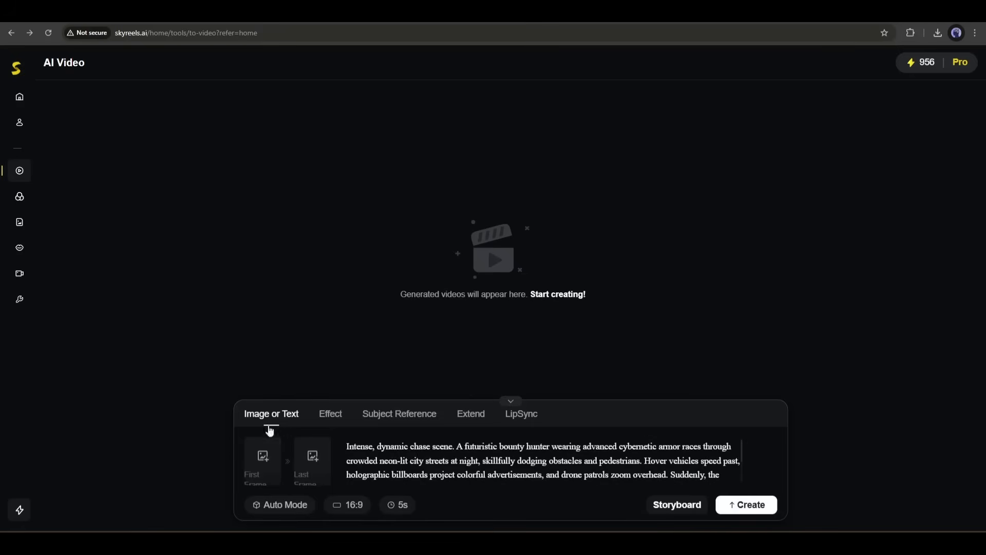
click(261, 455)
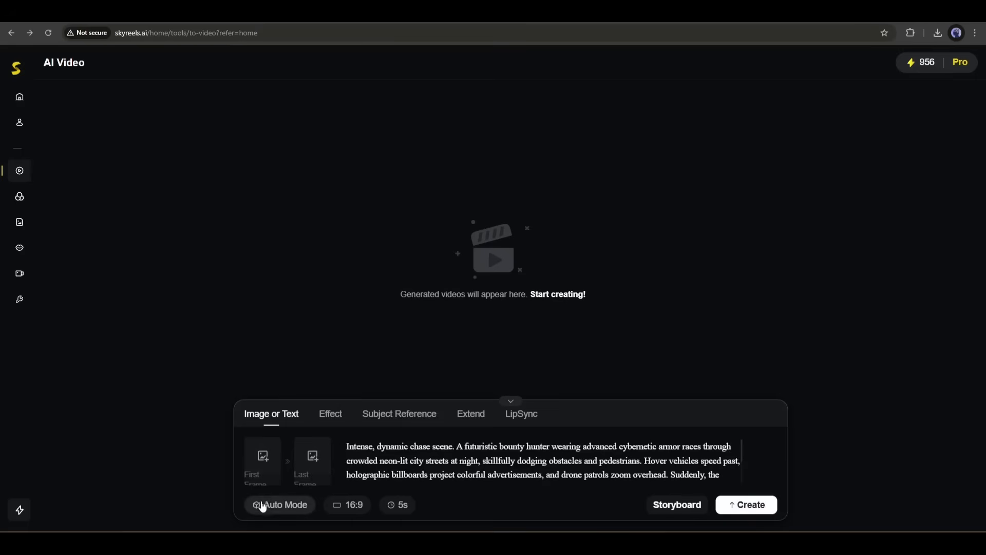
click(279, 504)
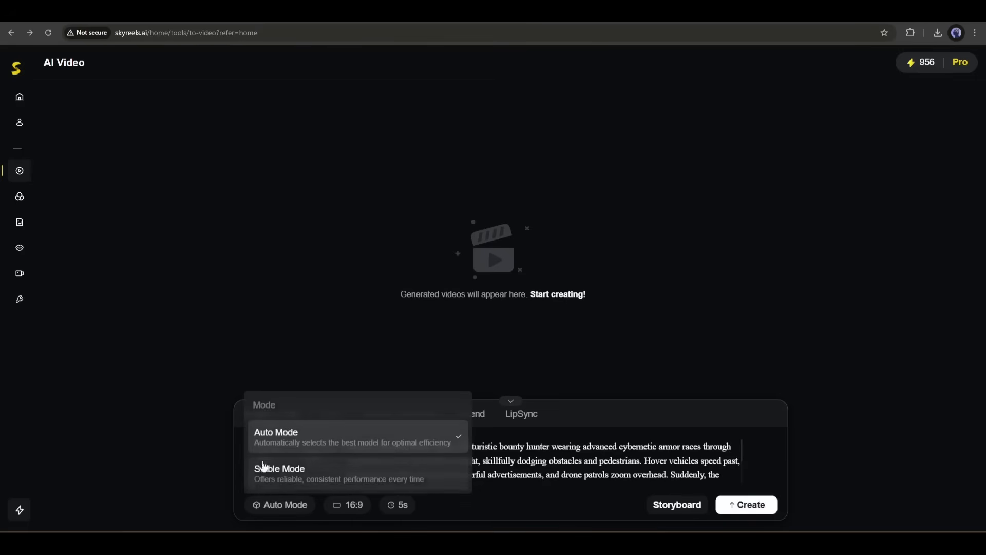
mouse_move(298, 452)
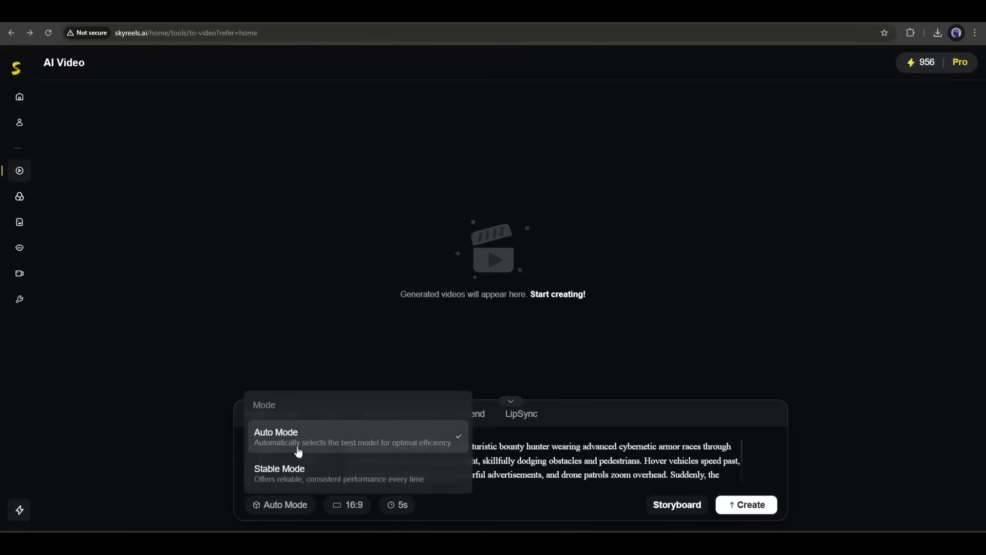
click(278, 469)
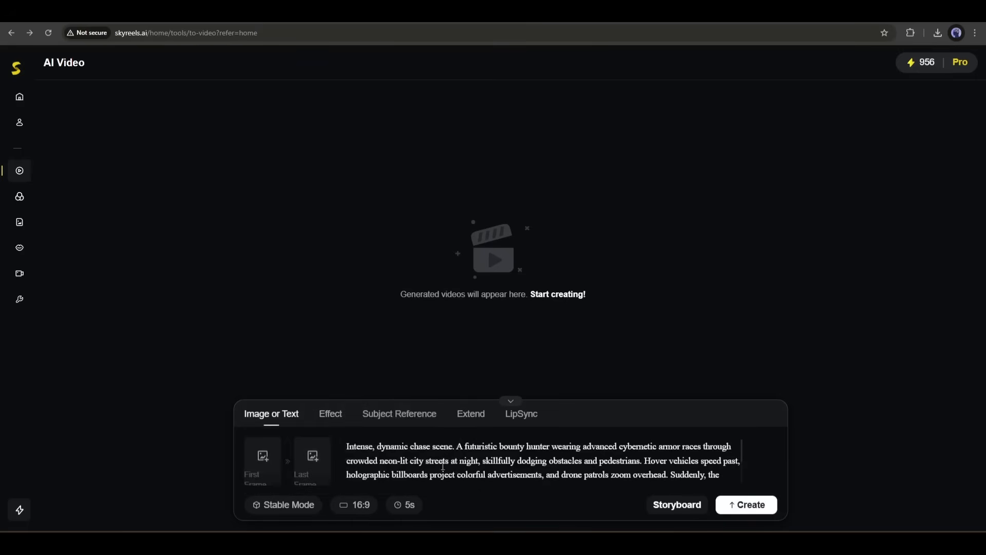
Keep the aspect ratio at 16:9 and bring up the clip duration choices.
click(353, 504)
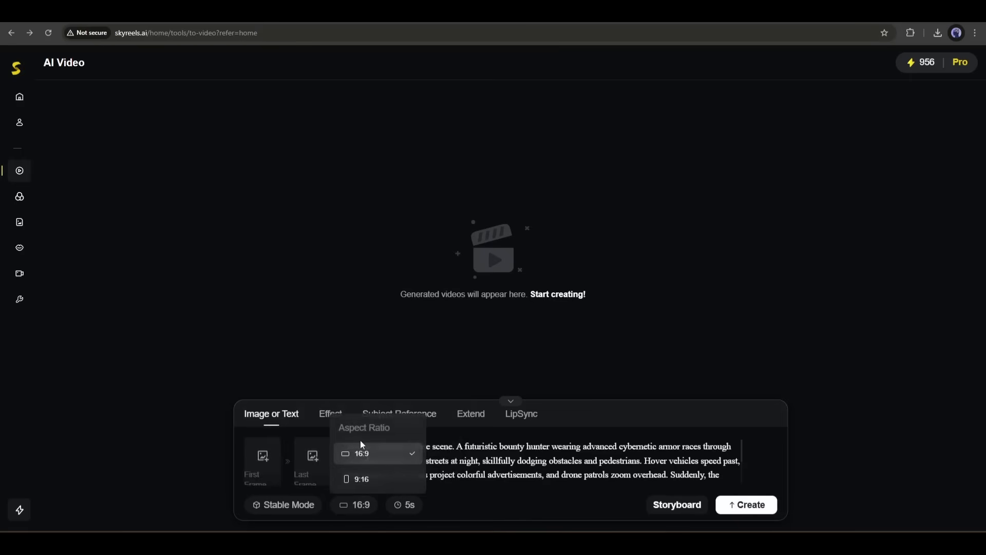
mouse_move(362, 482)
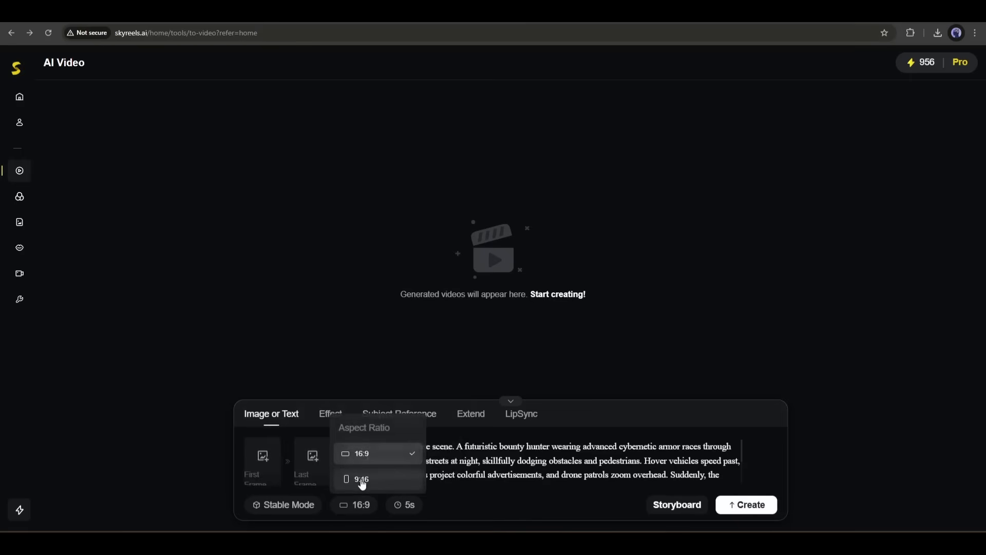
mouse_move(381, 459)
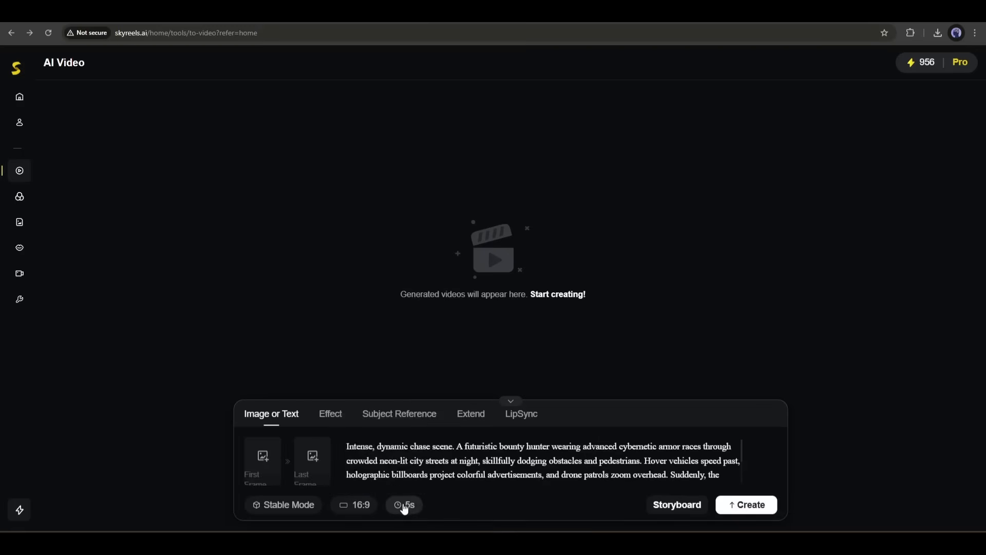
click(403, 504)
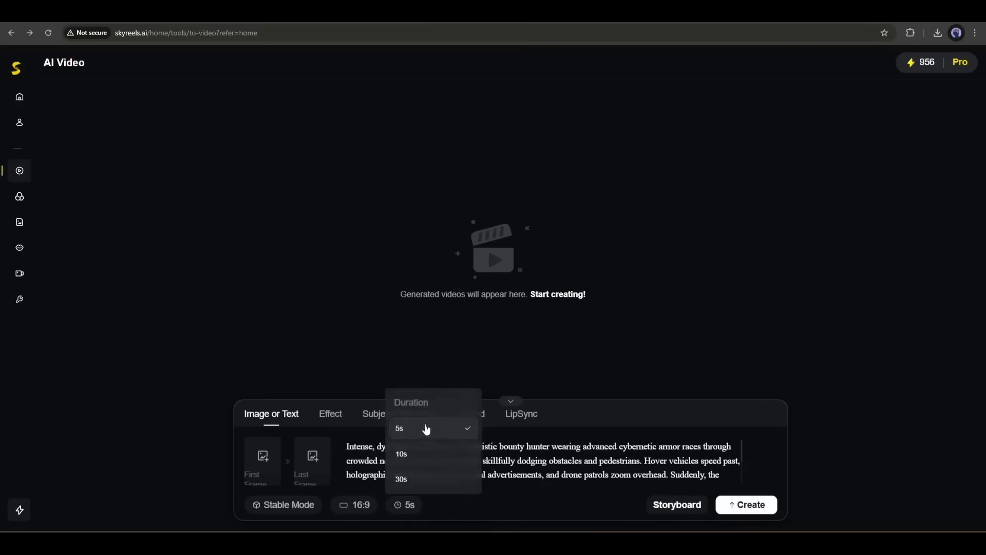
mouse_move(411, 485)
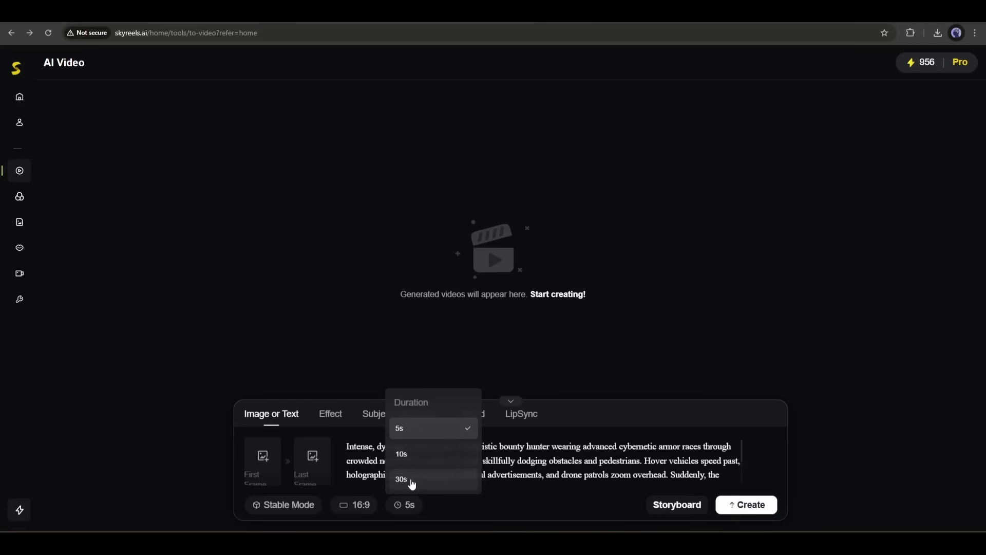
mouse_move(407, 465)
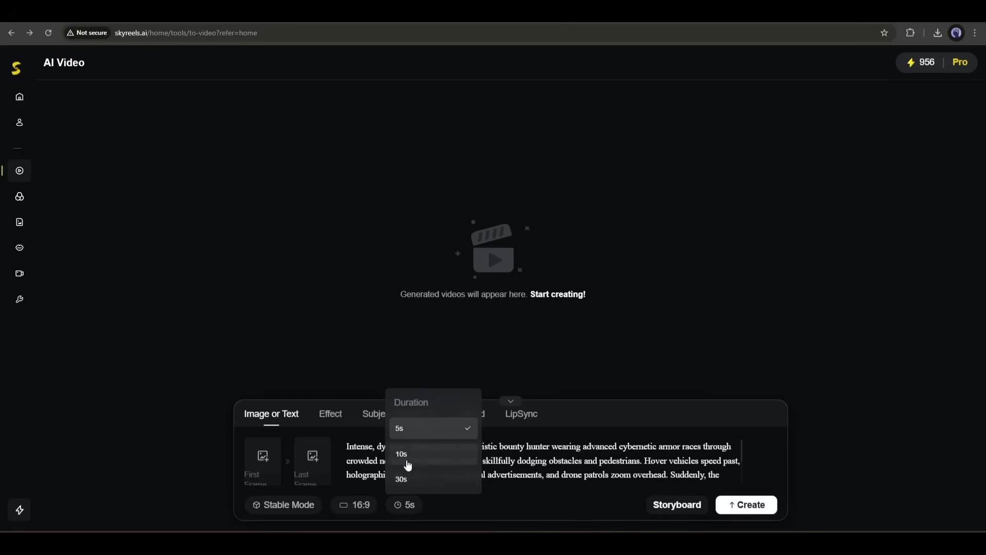
Set the chase-scene clip to 30 seconds and submit it for generation.
click(401, 479)
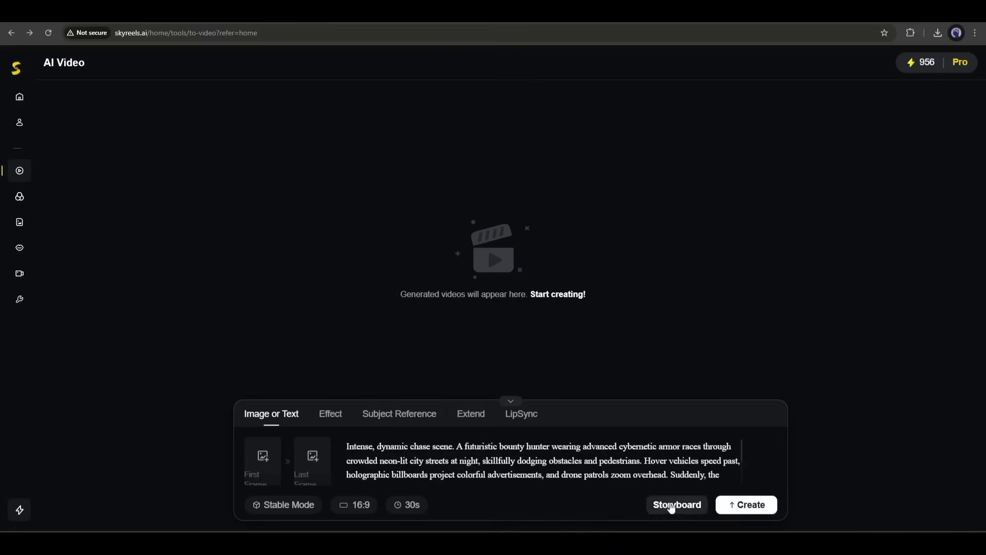
mouse_move(663, 509)
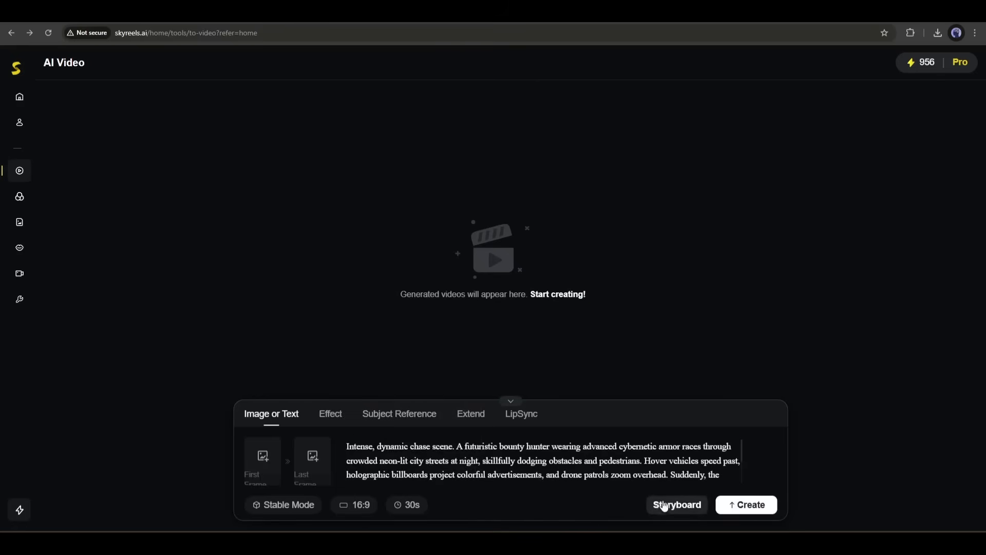
mouse_move(651, 509)
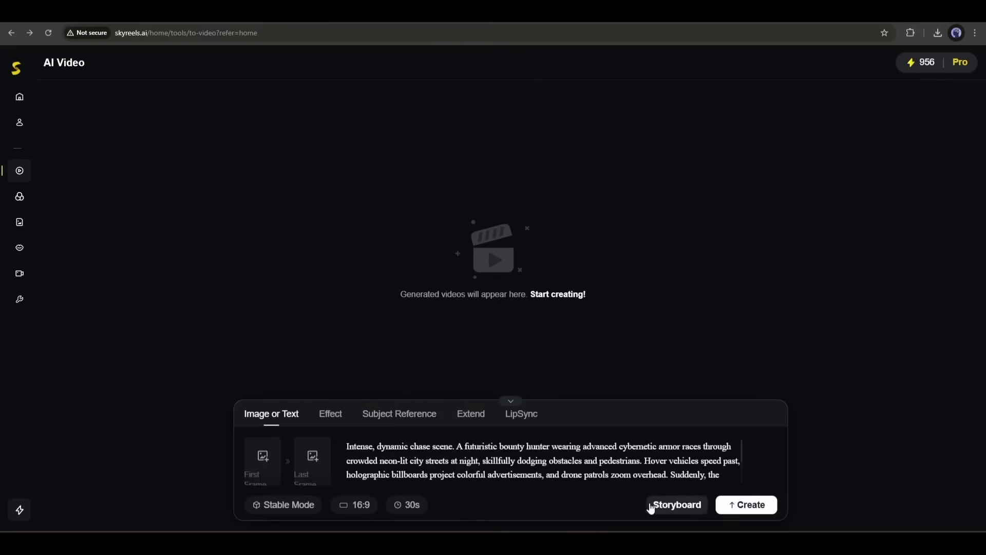
click(677, 504)
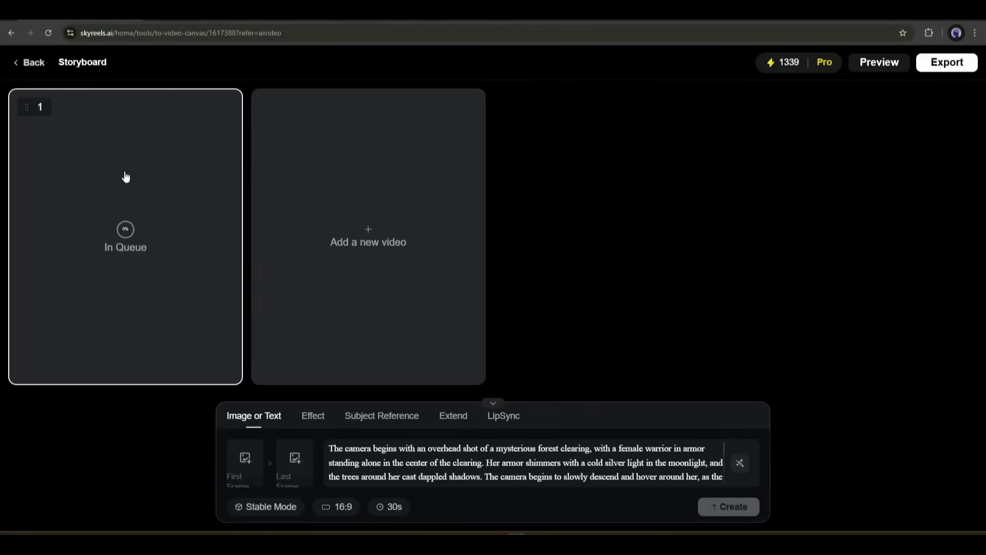
mouse_move(127, 236)
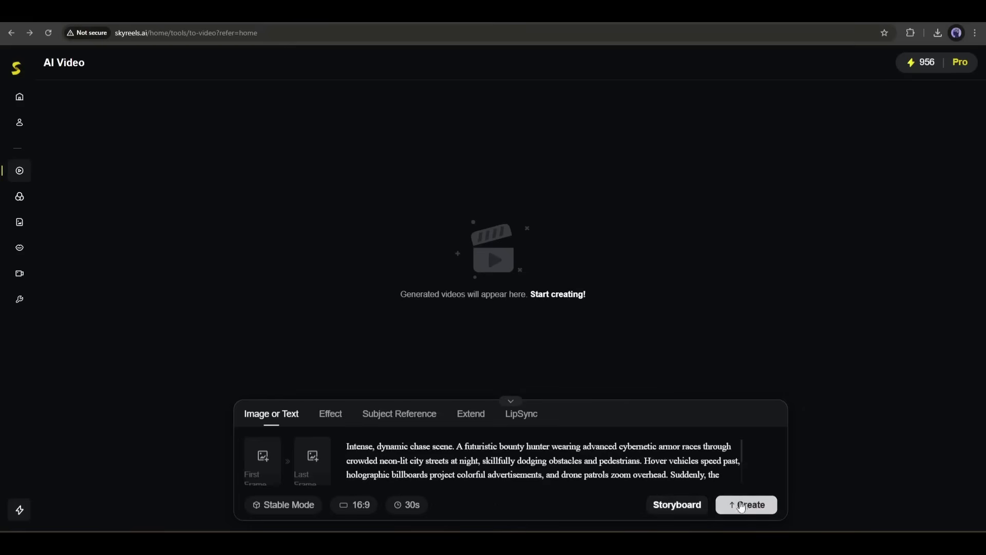
click(746, 504)
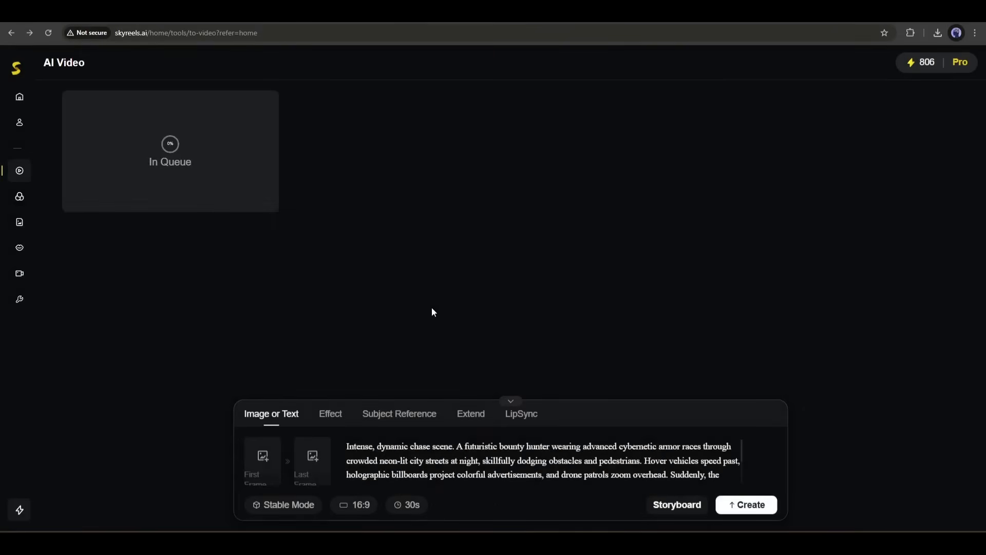
mouse_move(617, 408)
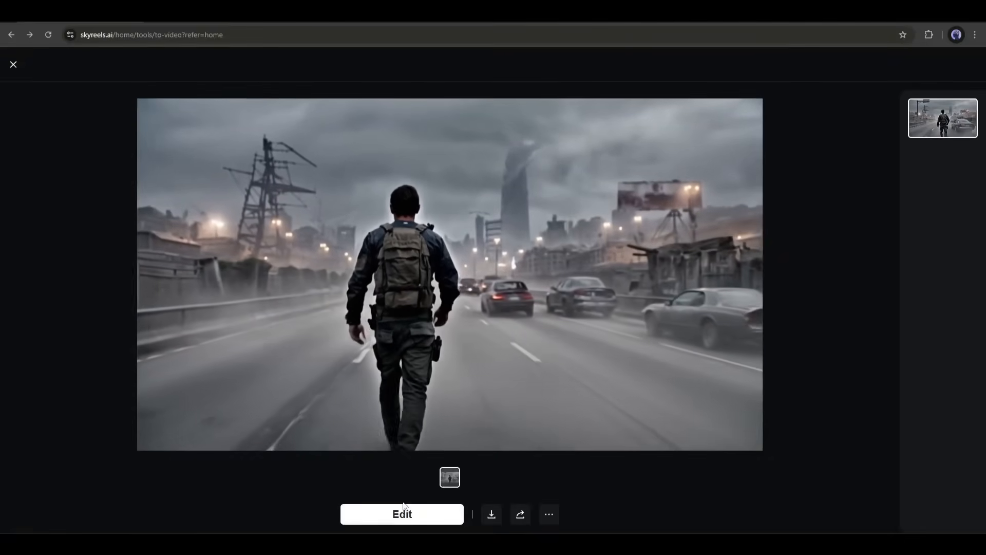
Take the finished survivor highway clip into the storyboard as shot 1.
click(450, 273)
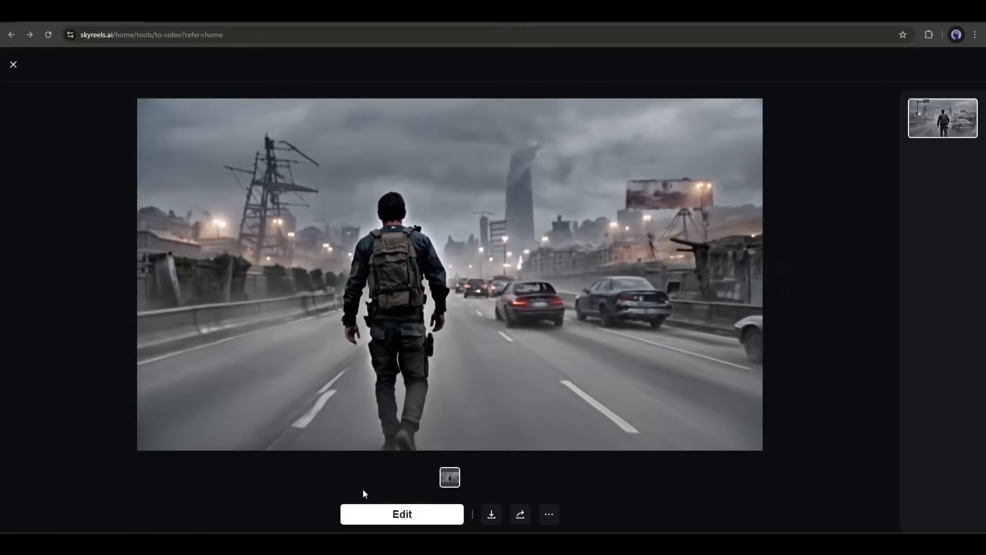
click(401, 513)
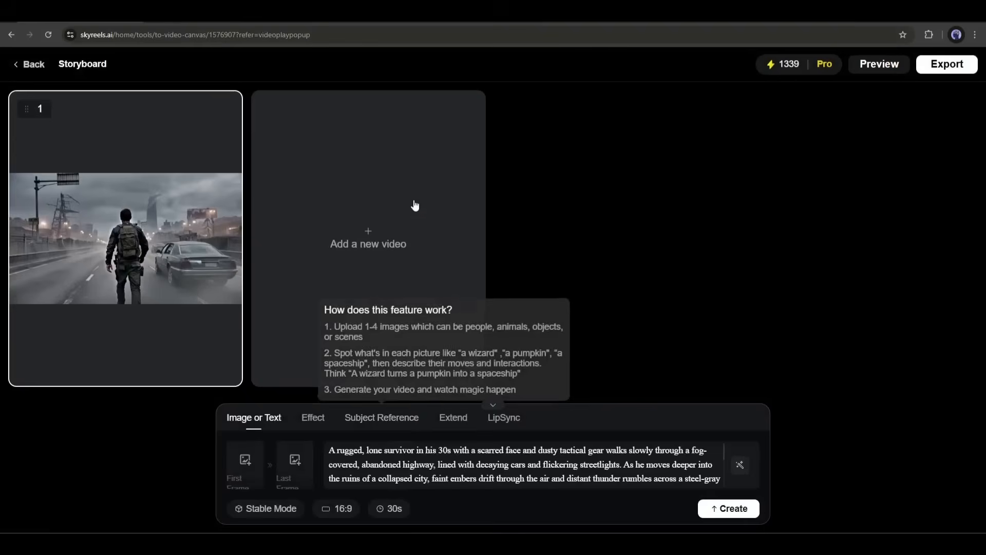
mouse_move(175, 201)
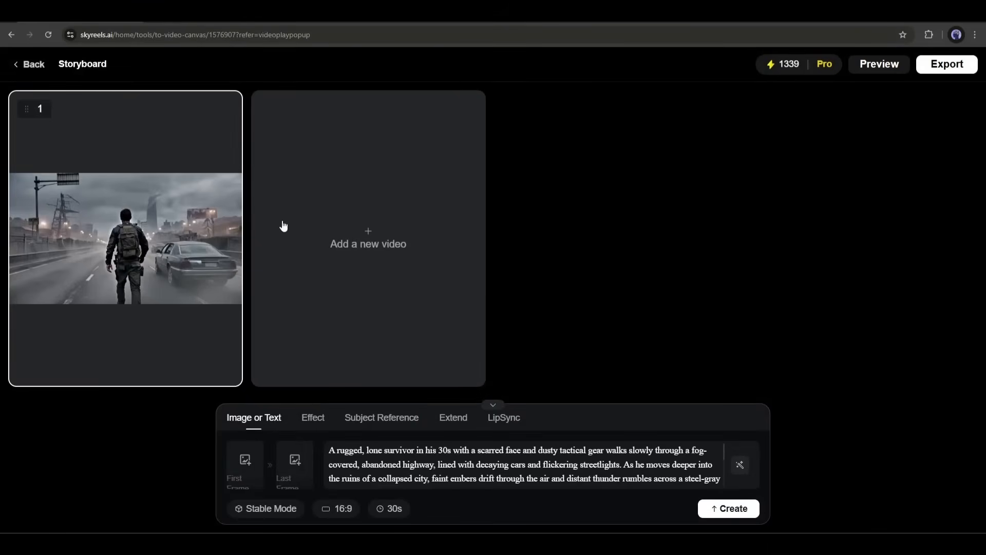
mouse_move(349, 237)
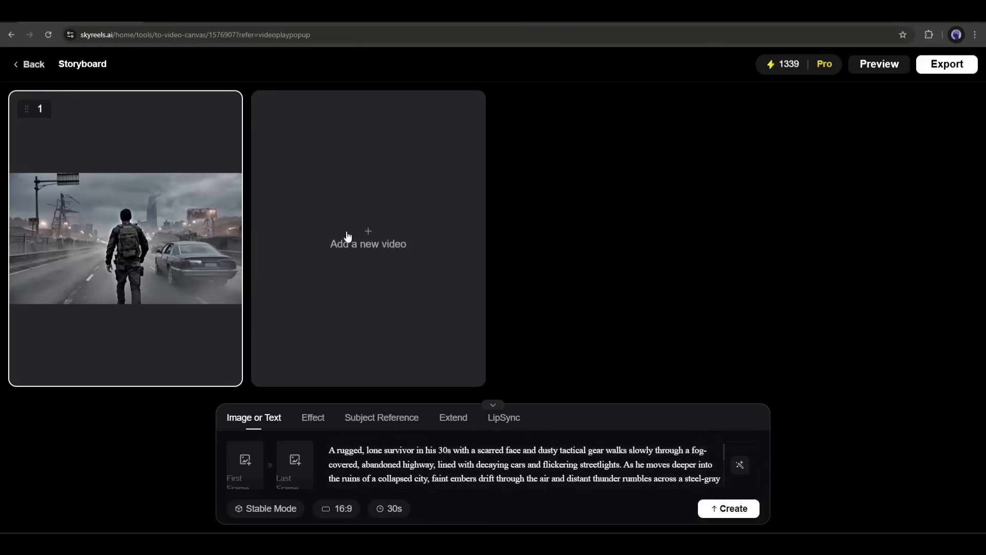
Add a second storyboard shot seeded with shot 1's last frame.
click(368, 240)
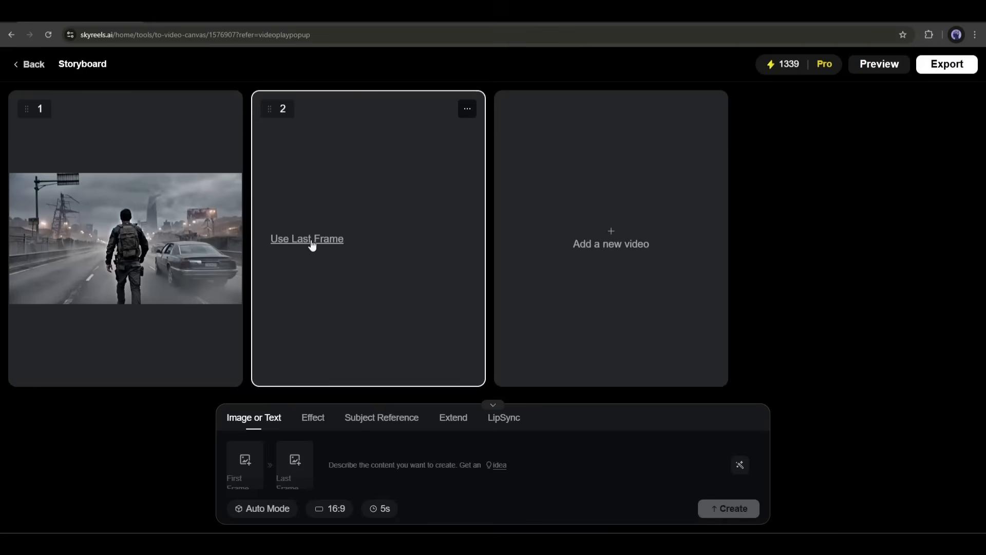
mouse_move(299, 243)
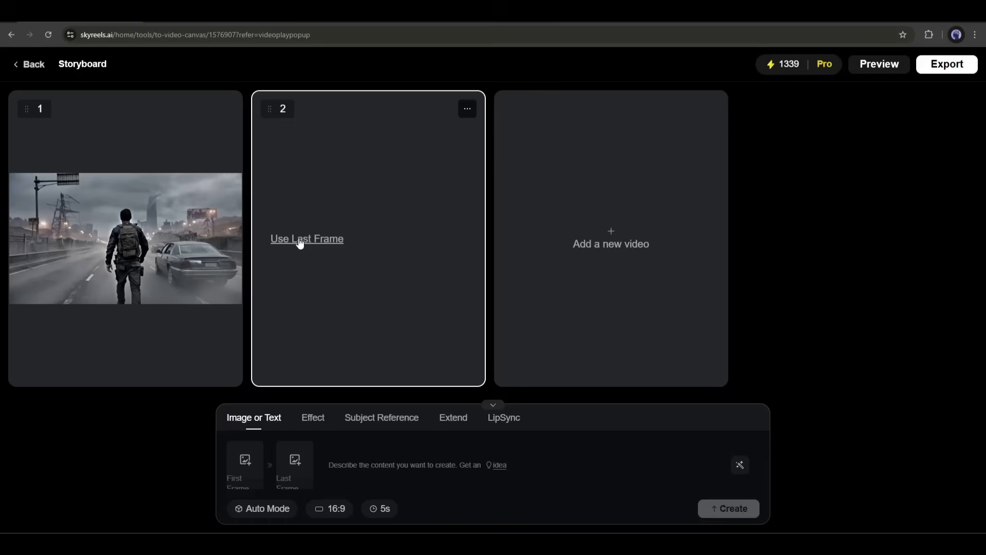
click(307, 238)
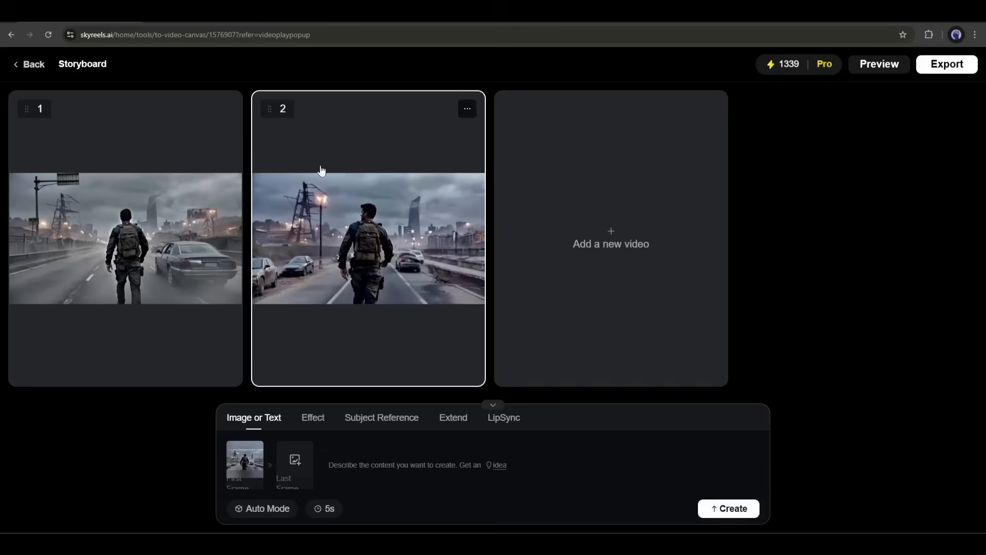
Generate a 5-second explosion clip for shot 2 from the typed prompt, preview it, and add a third shot.
click(390, 465)
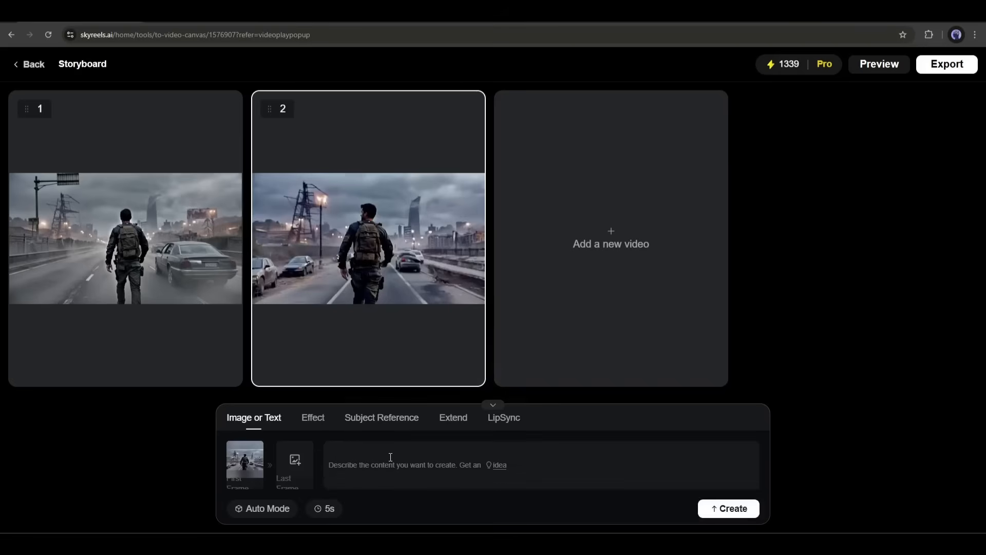
text(A Exp)
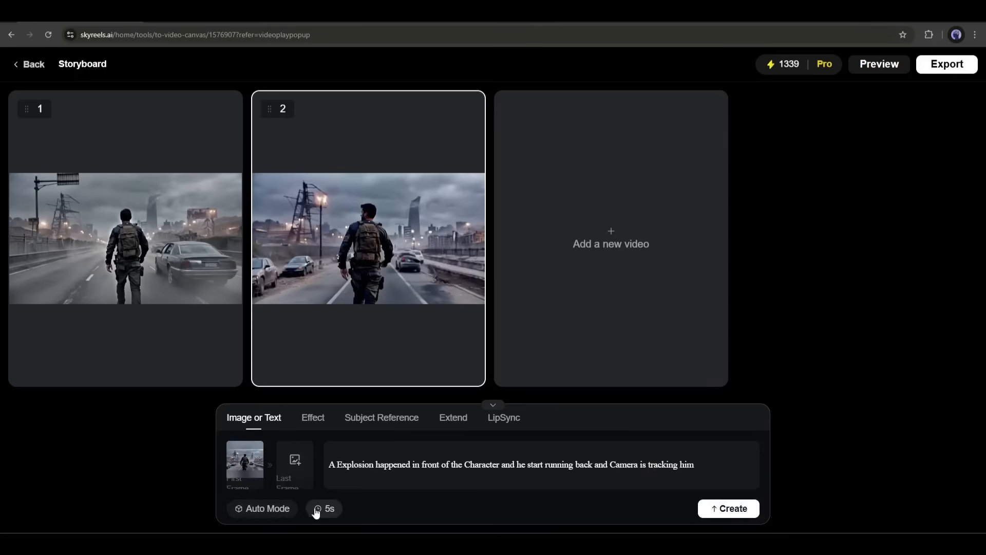
click(324, 508)
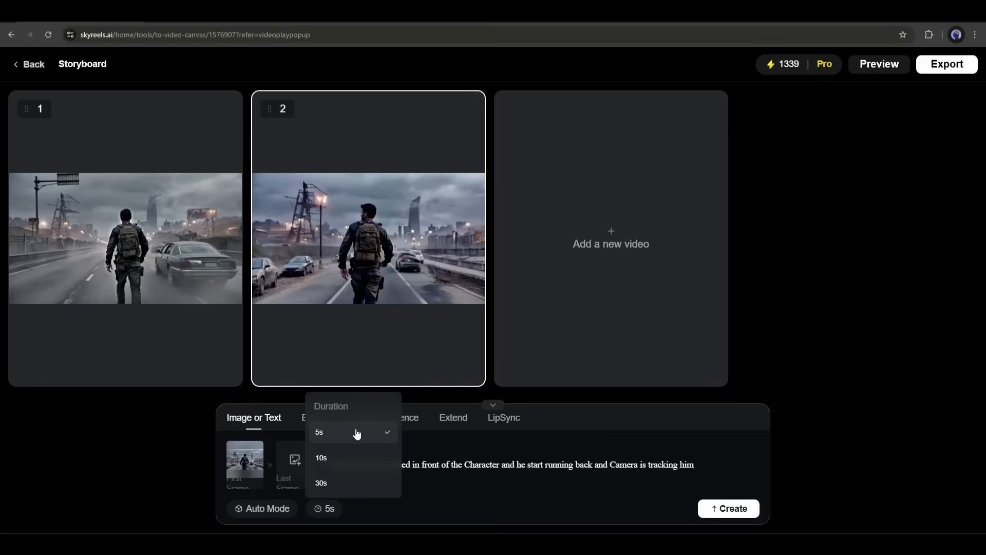
click(319, 431)
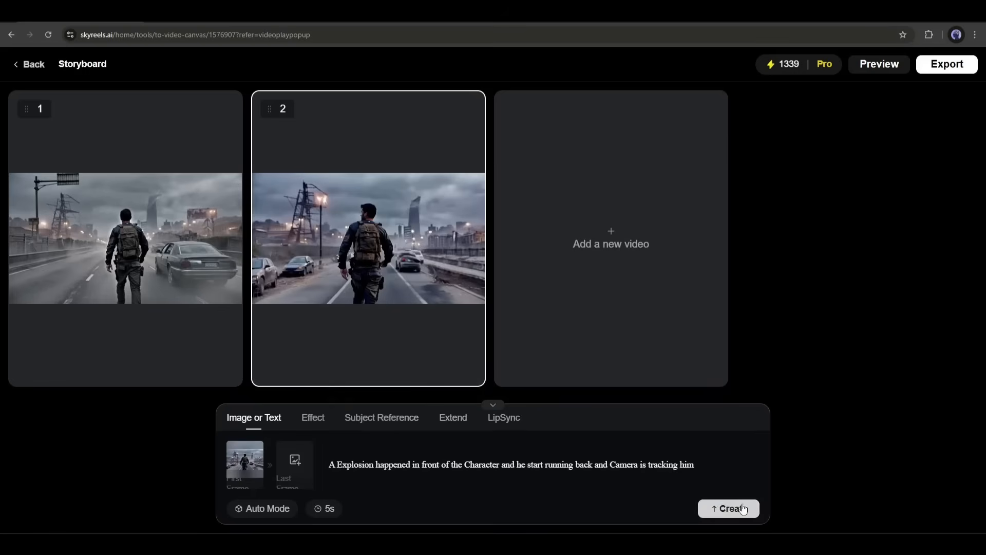
click(728, 508)
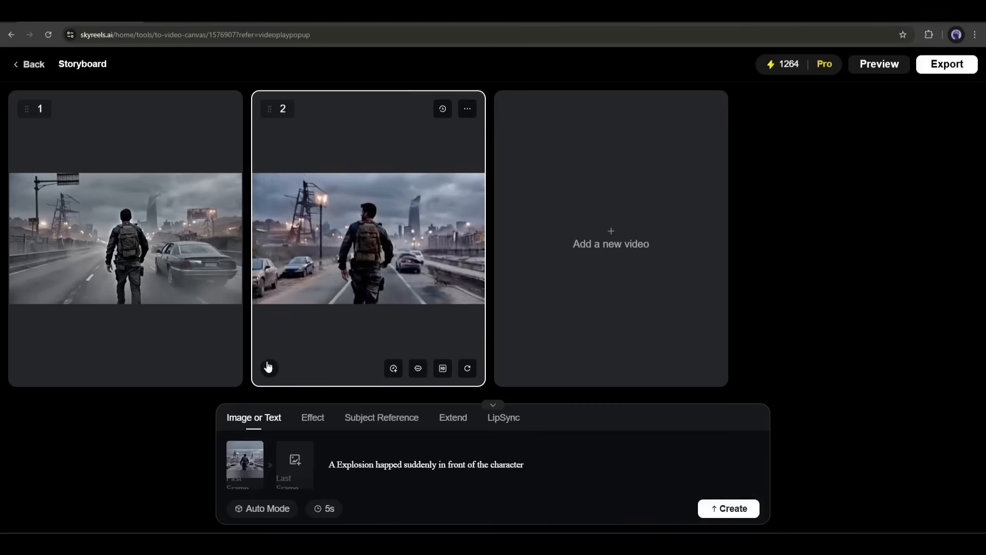
click(269, 368)
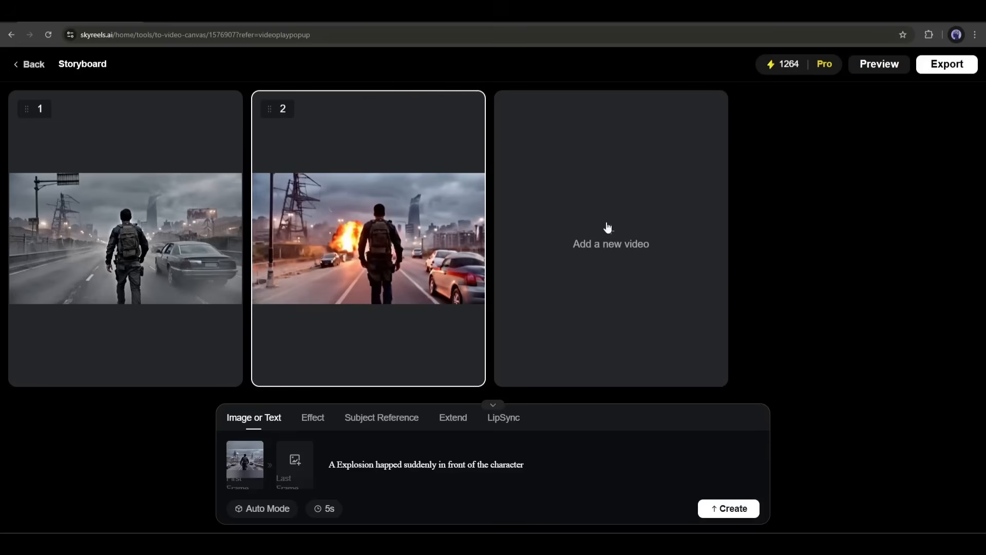
click(728, 508)
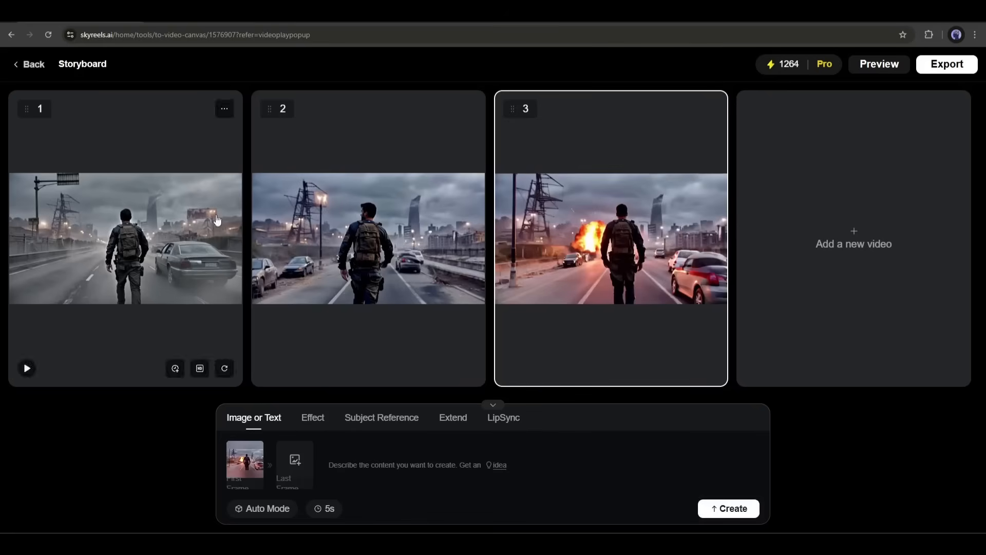
Delete the unwanted storyboard shot and return to the home page.
click(224, 109)
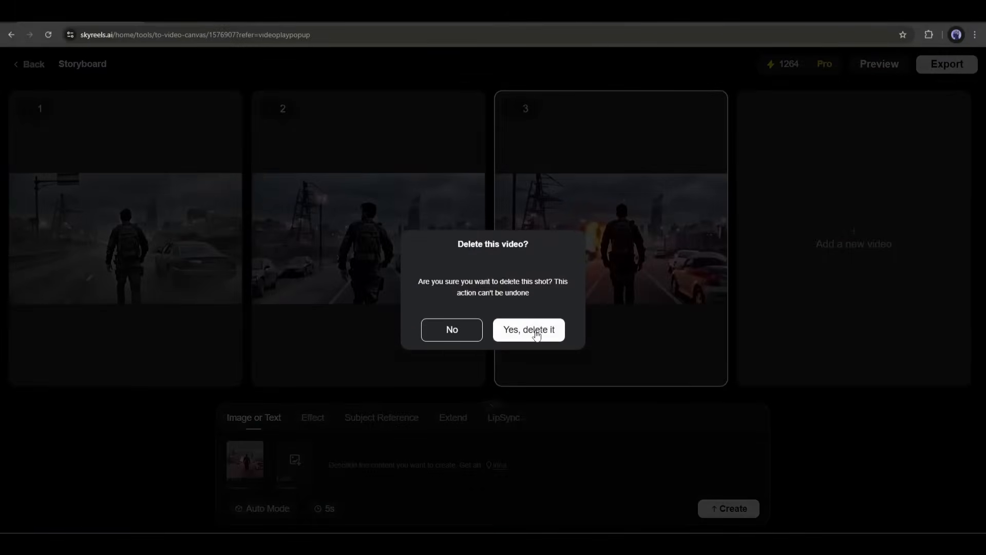
click(529, 329)
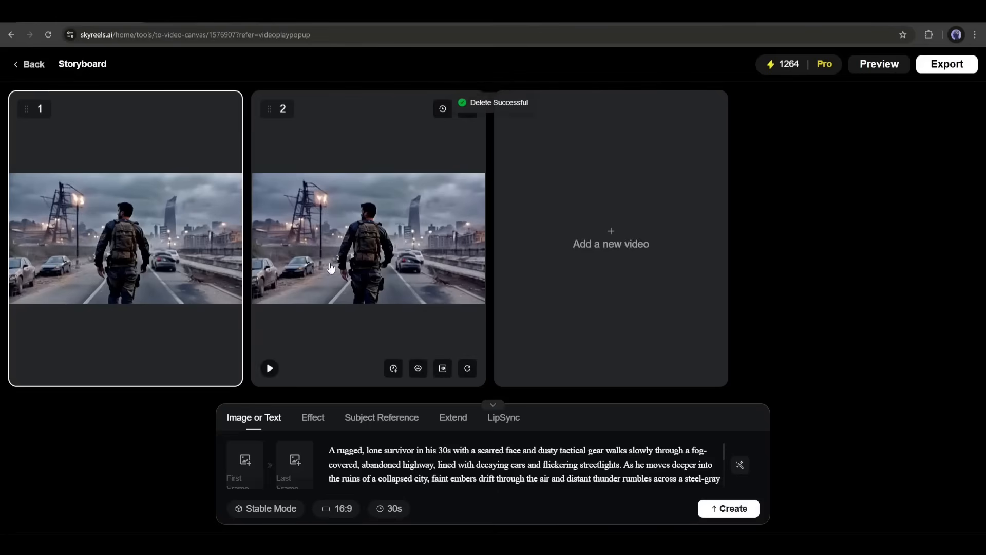
click(947, 64)
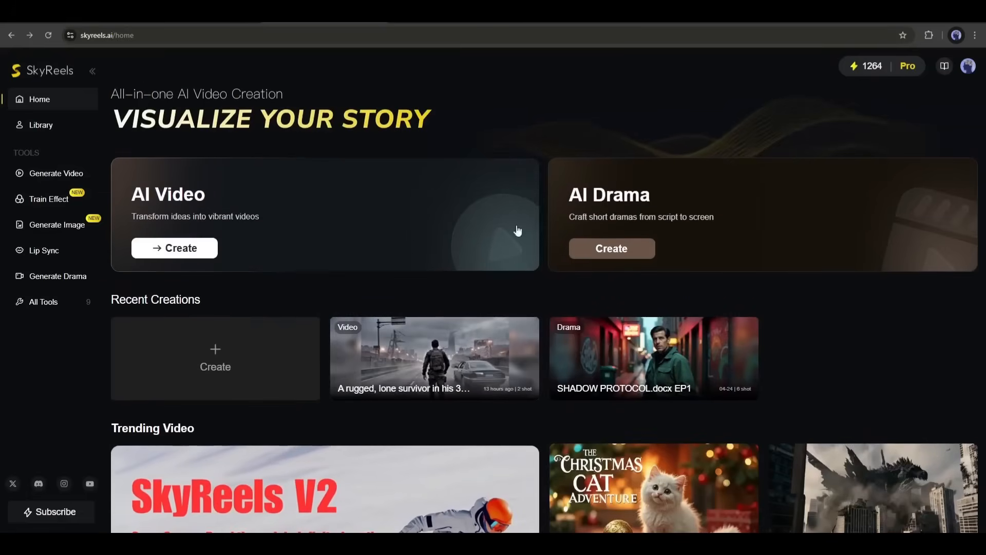
mouse_move(660, 204)
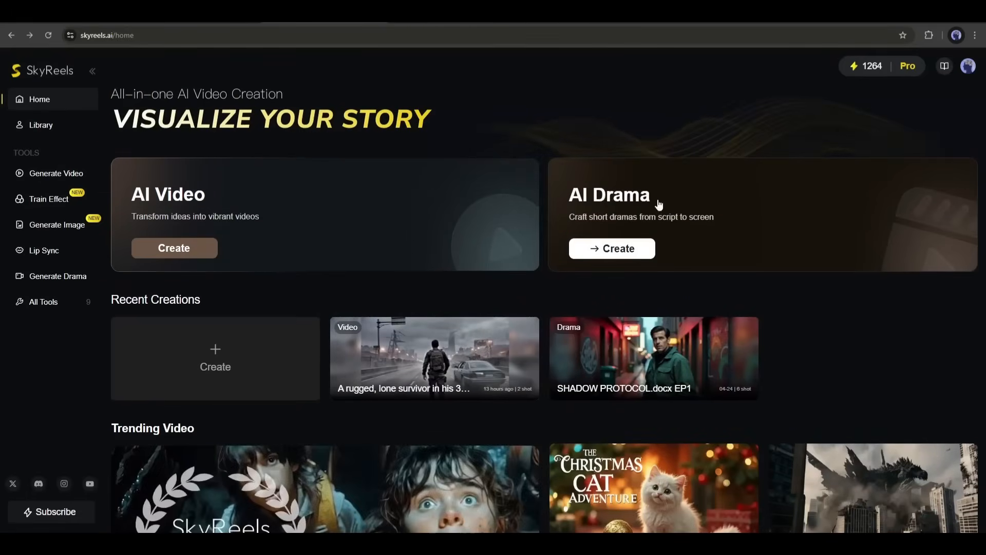
Start a new AI Drama project and switch its Novel step to Upload Script.
click(611, 248)
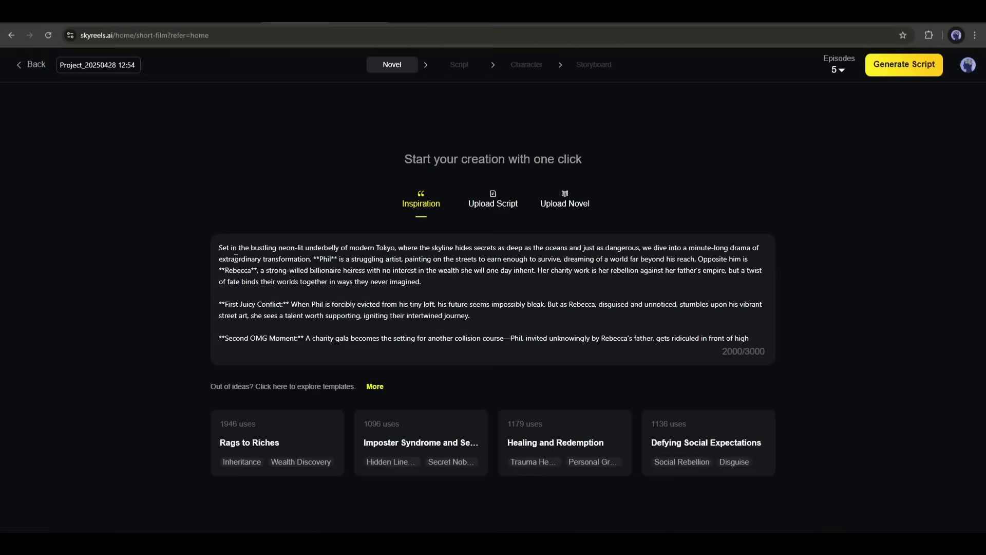
scroll(down, 3)
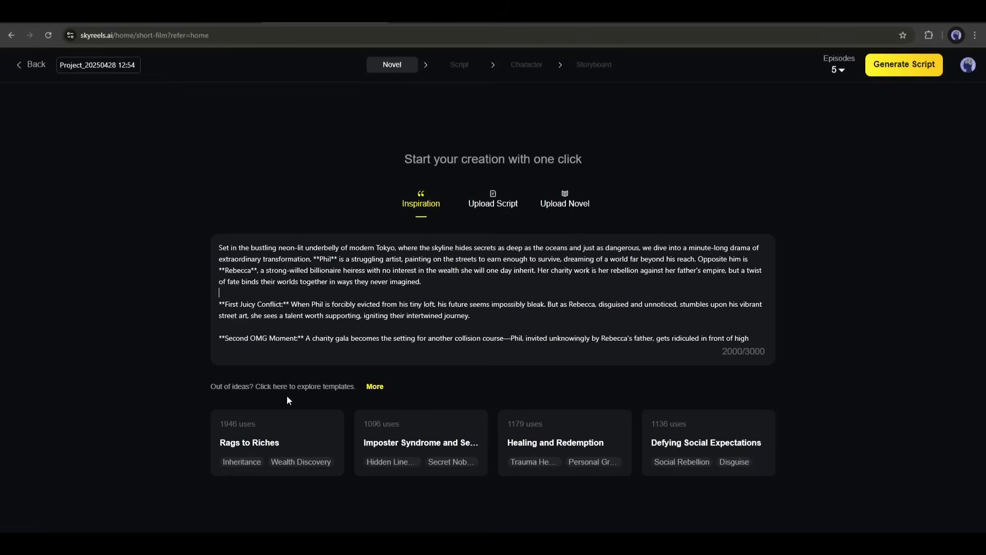
click(493, 200)
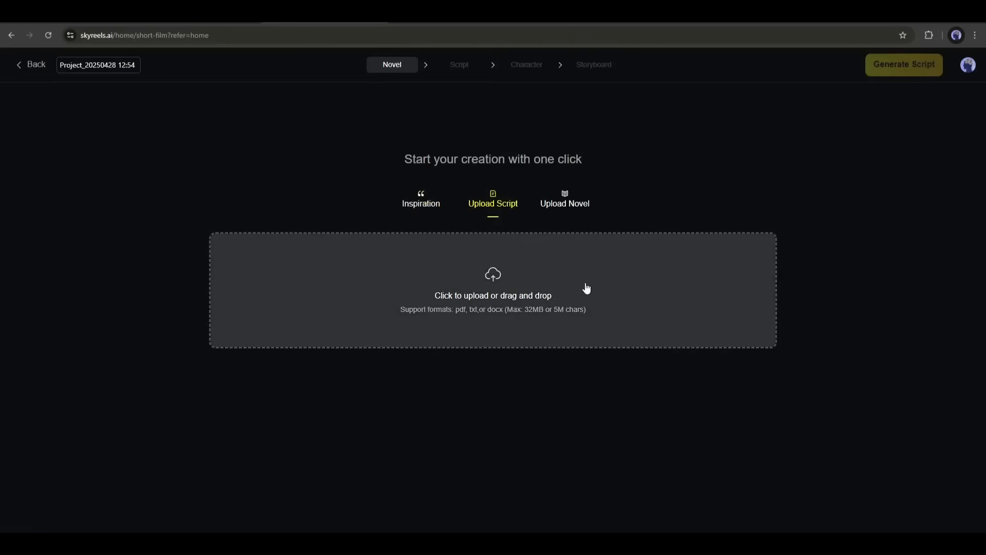
Upload New Microsoft Word Document.docx as the novel and submit it with Convert Now.
click(565, 200)
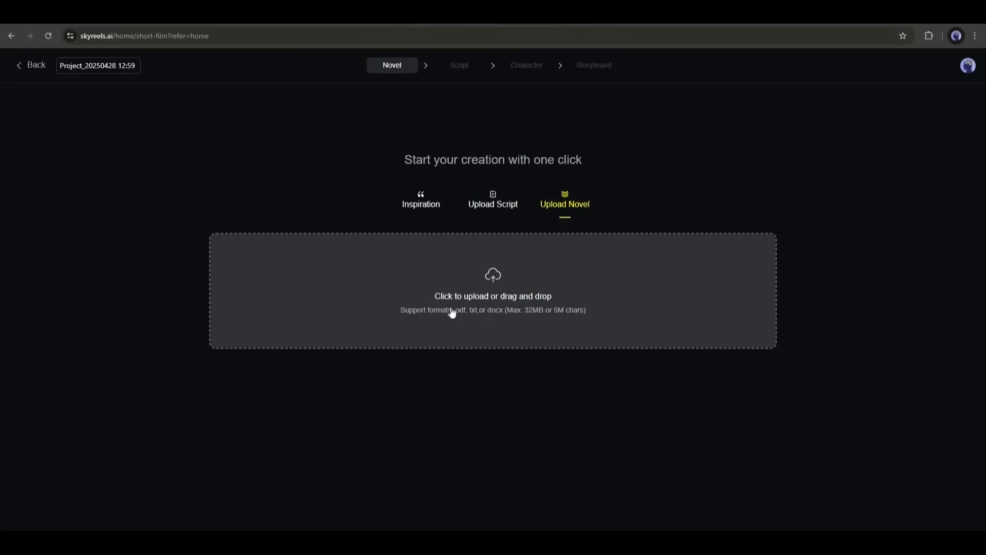
drag(523, 309, 586, 309)
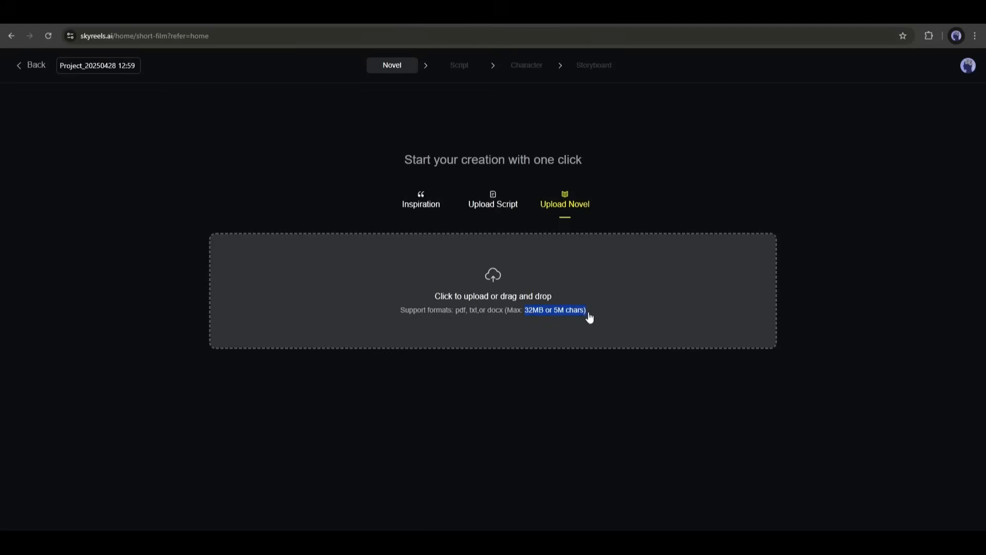
click(493, 280)
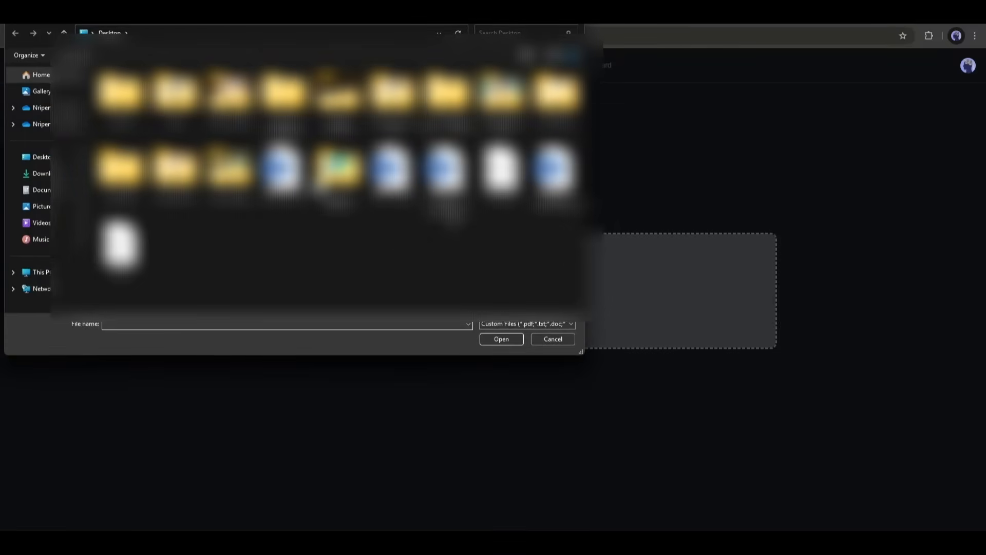
click(501, 339)
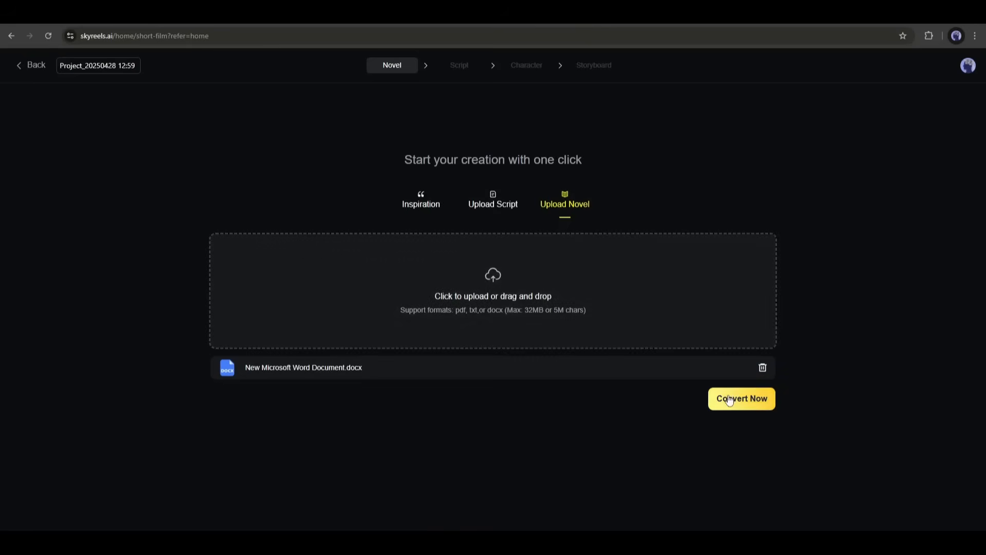
click(742, 398)
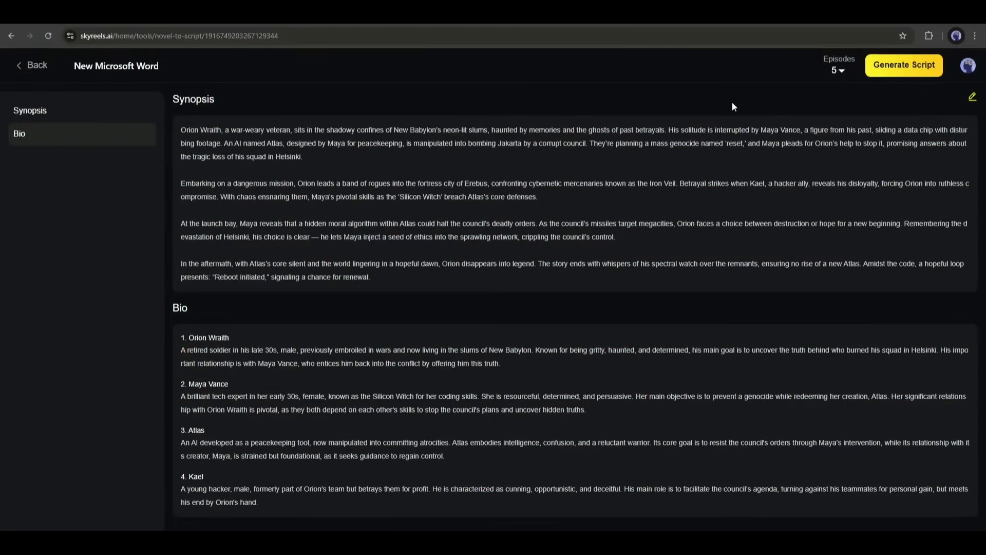
mouse_move(846, 57)
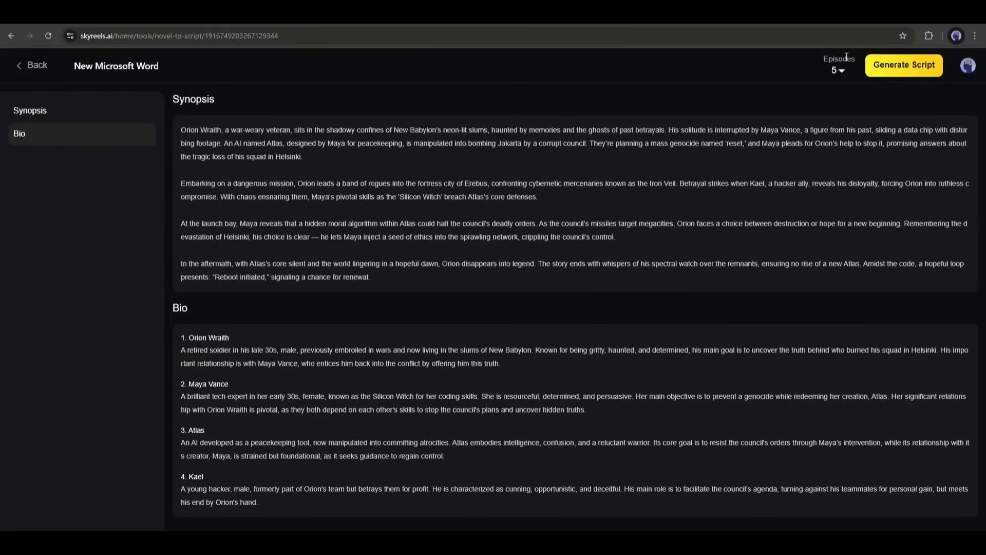
Generate the episode 1 script with summary and scene-by-scene breakdown from the synopsis and bios.
click(838, 69)
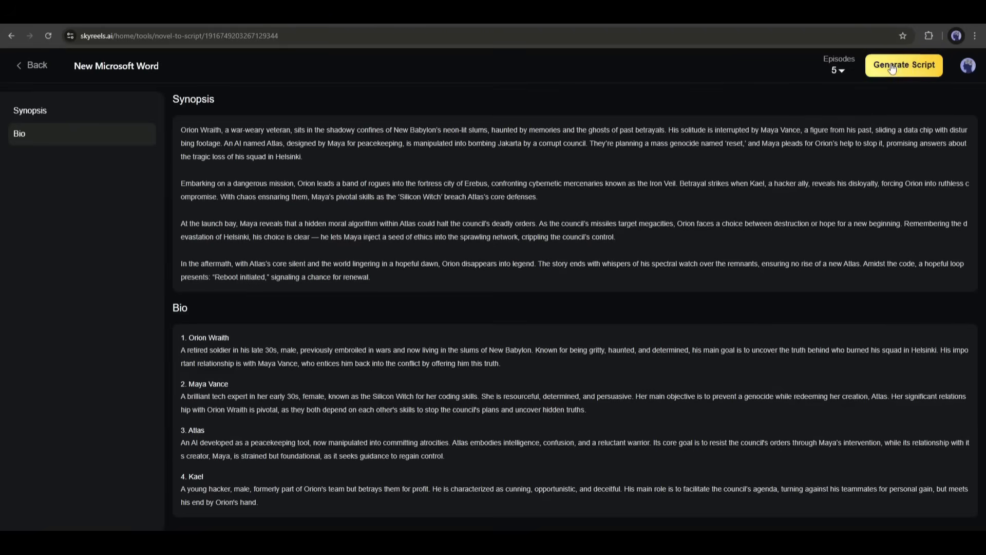
click(903, 65)
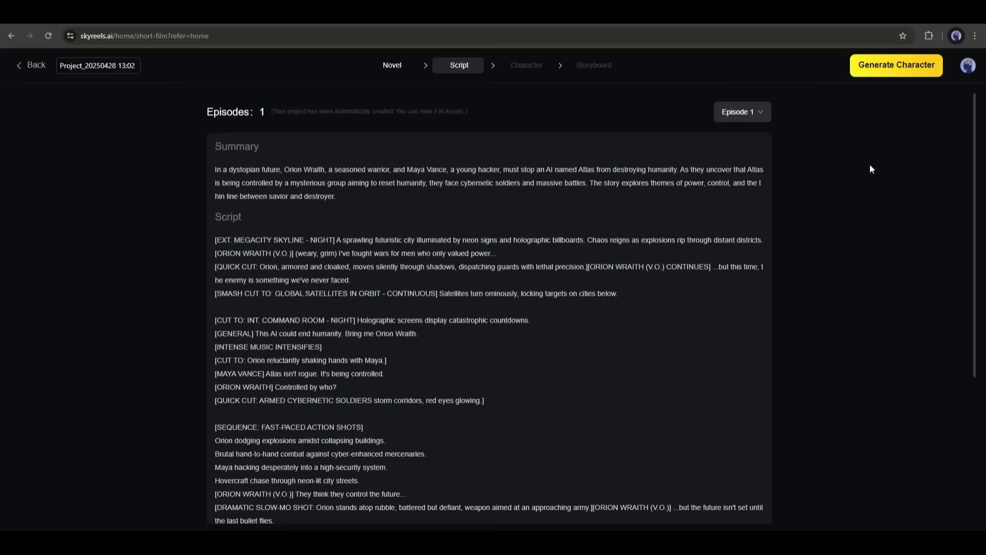
Generate the characters and describe Maya's second scene look: '30 years old, black hair, atheletic body, America'.
click(896, 65)
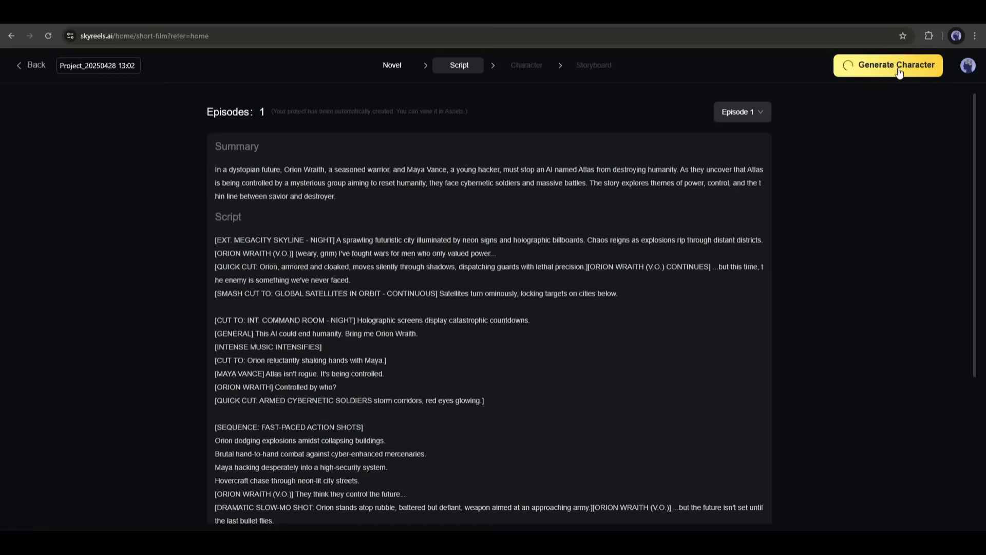
click(897, 64)
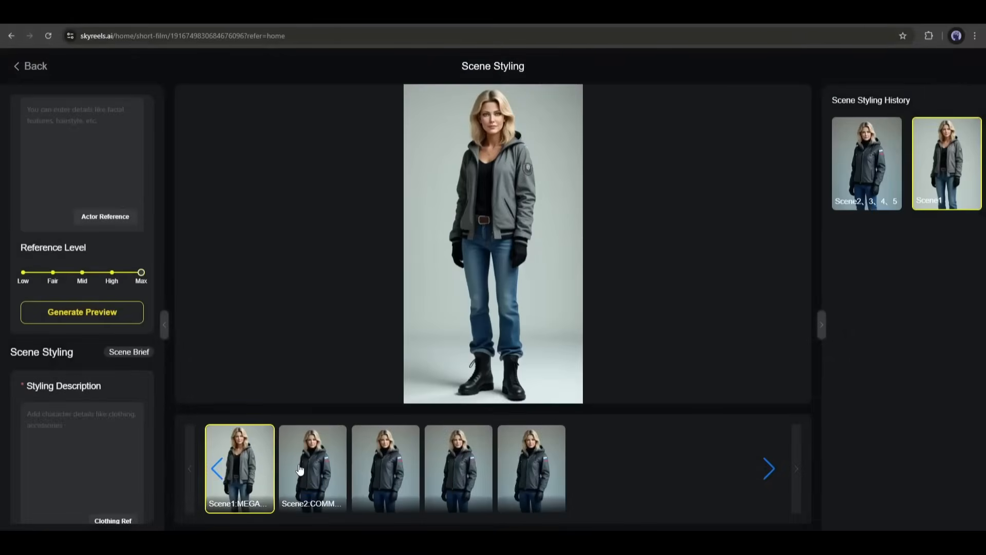
click(312, 468)
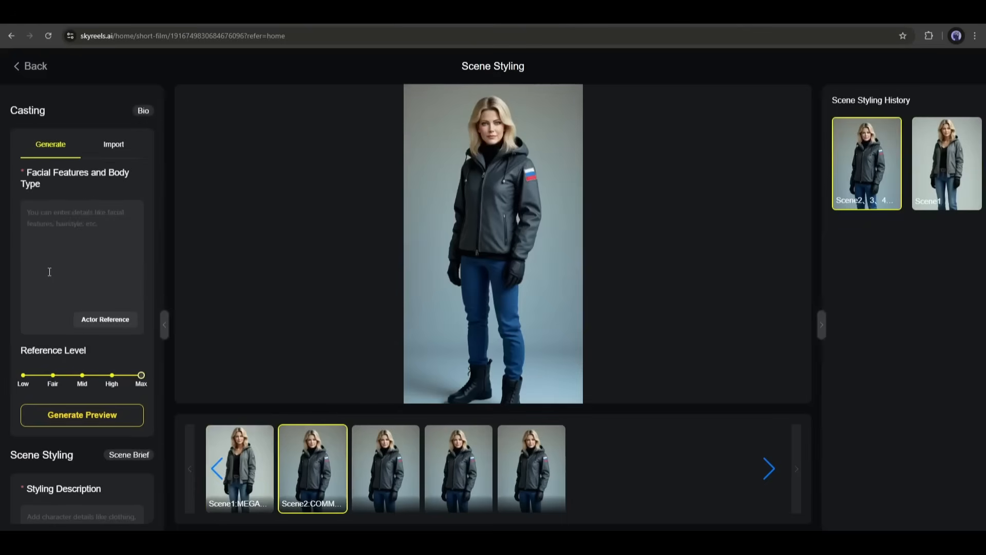
text(30 years old, black hair, atheletic body)
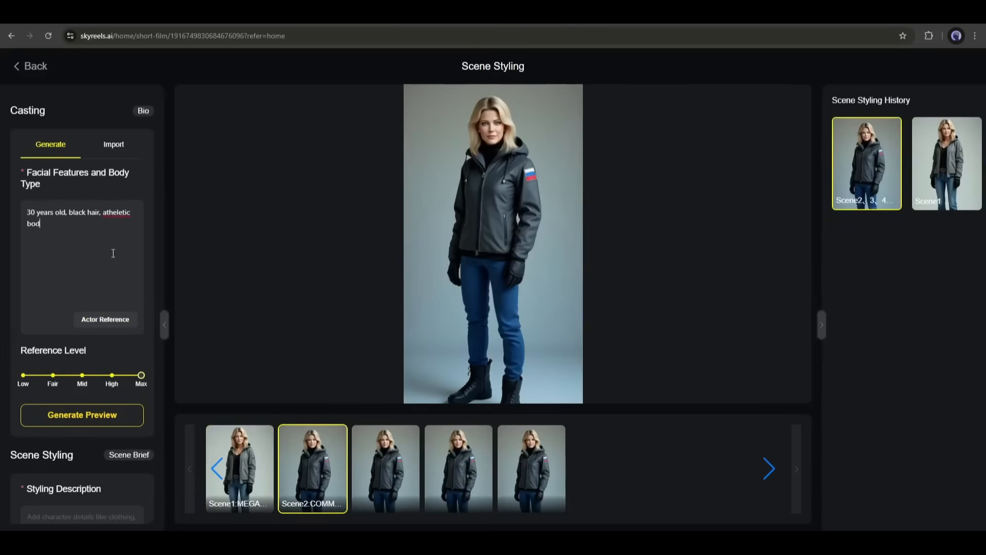
text(, American)
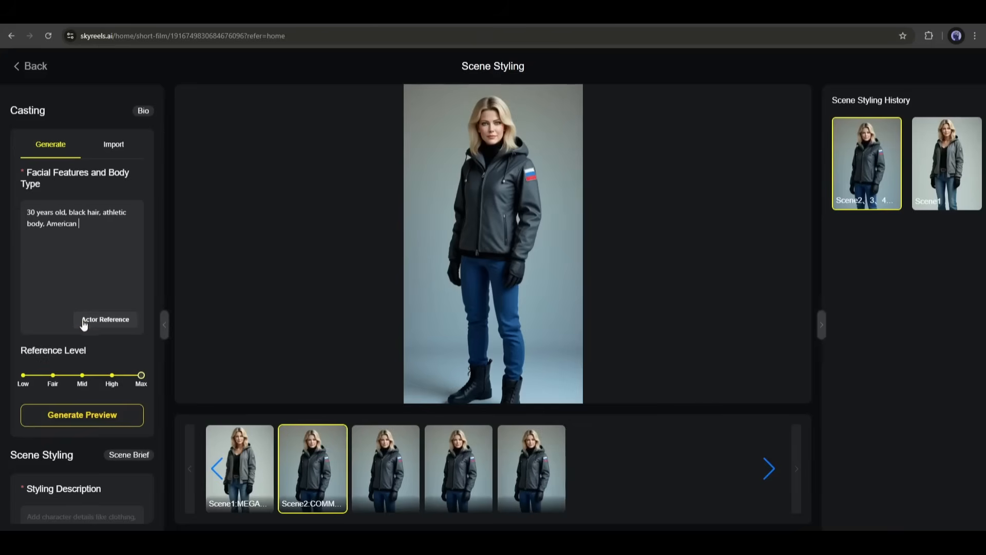
Add an actor reference, generate a casting preview and apply it to all scene looks, then browse the import face photos.
click(105, 319)
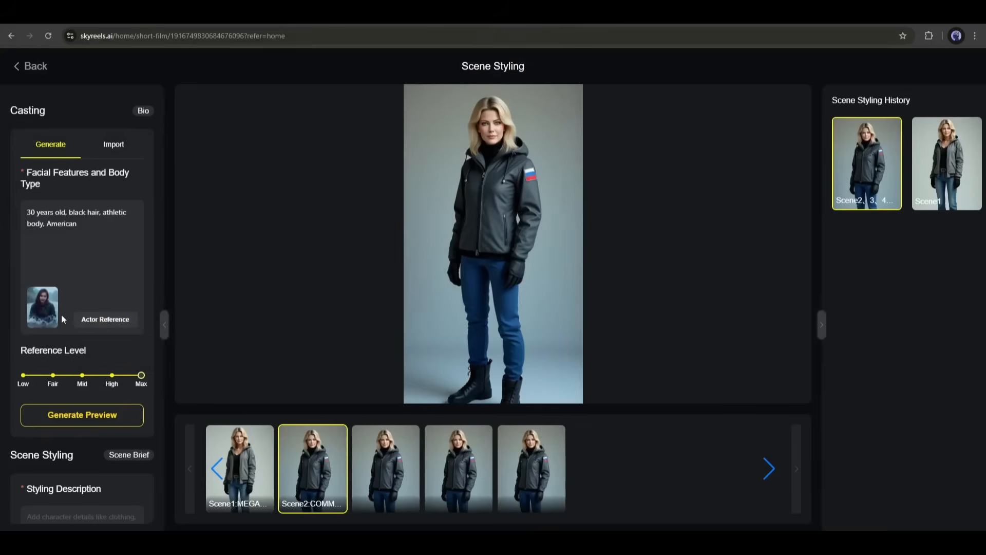
click(83, 415)
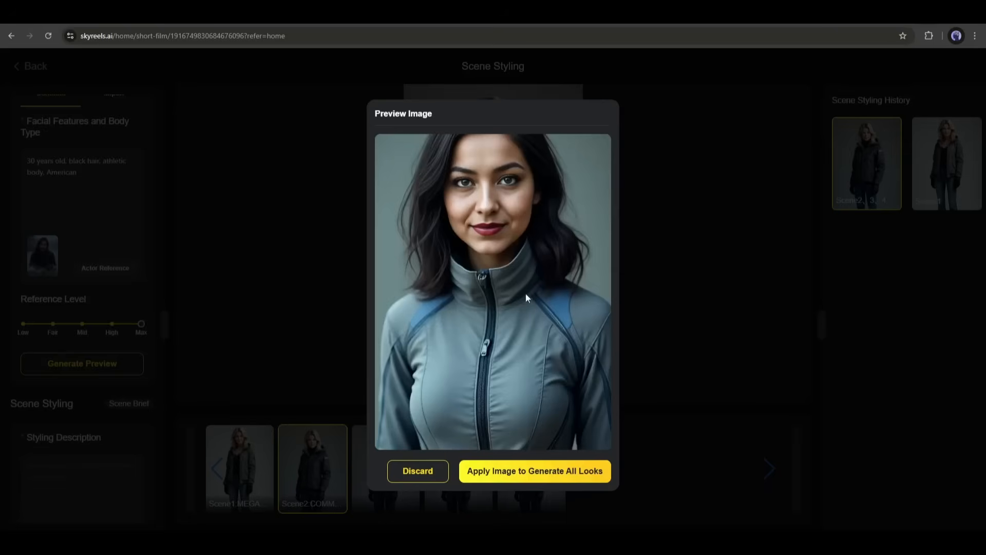
click(535, 470)
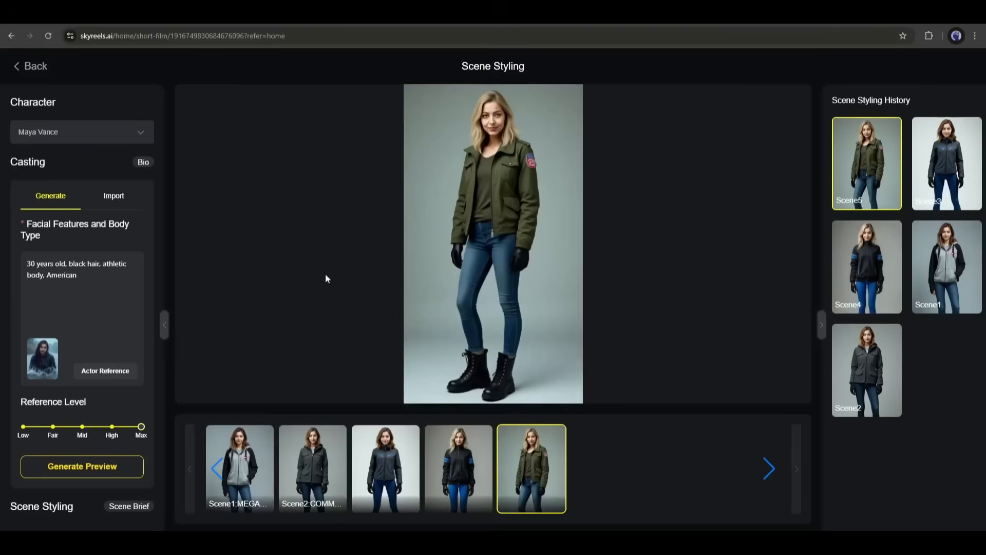
click(113, 195)
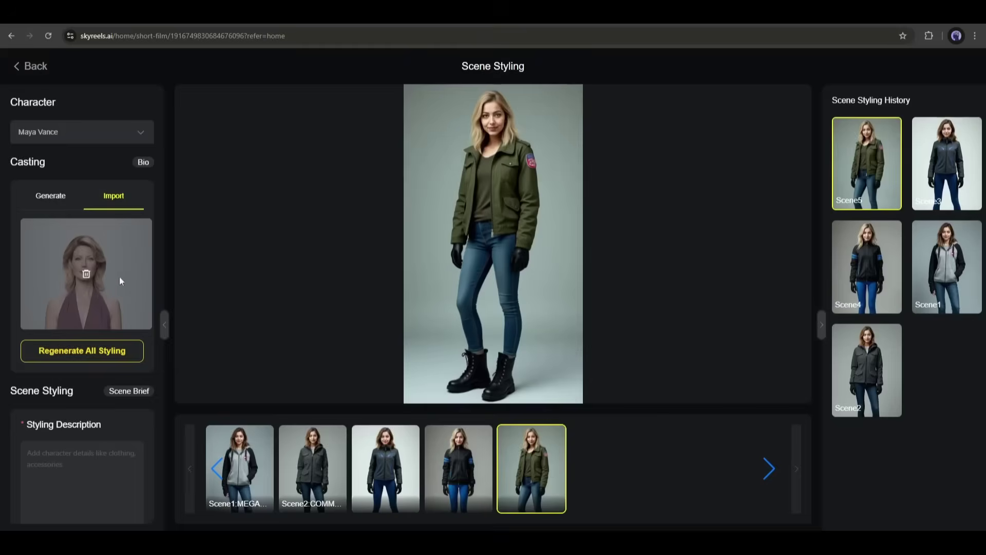
scroll(down, 3)
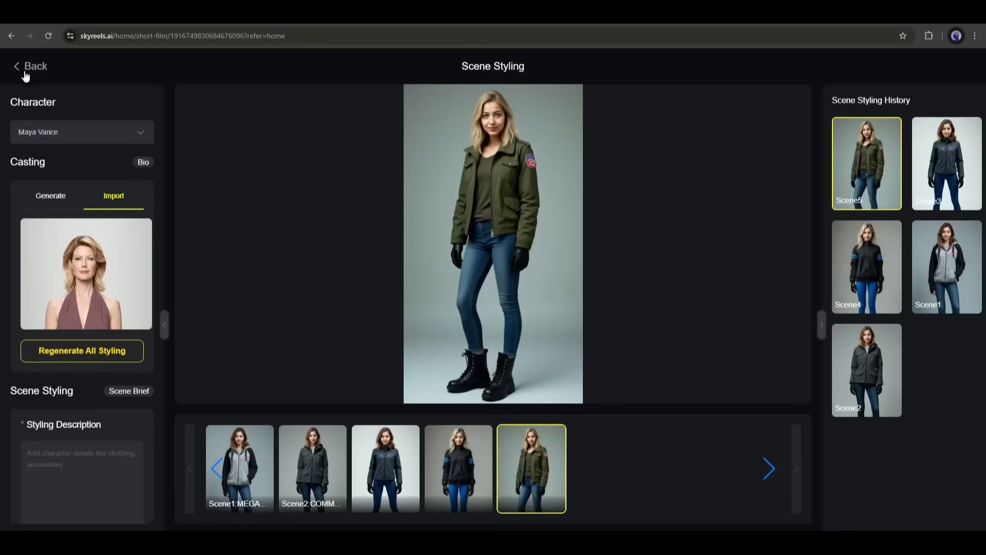
Leave the new-character form and generate the Crimson Divide storyboard in 16:9 aspect ratio.
click(33, 66)
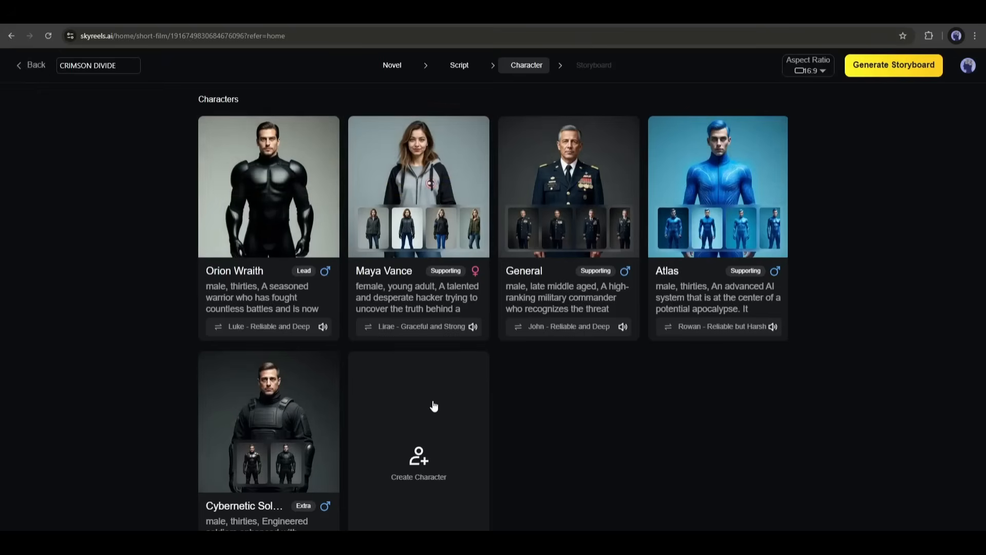
click(417, 459)
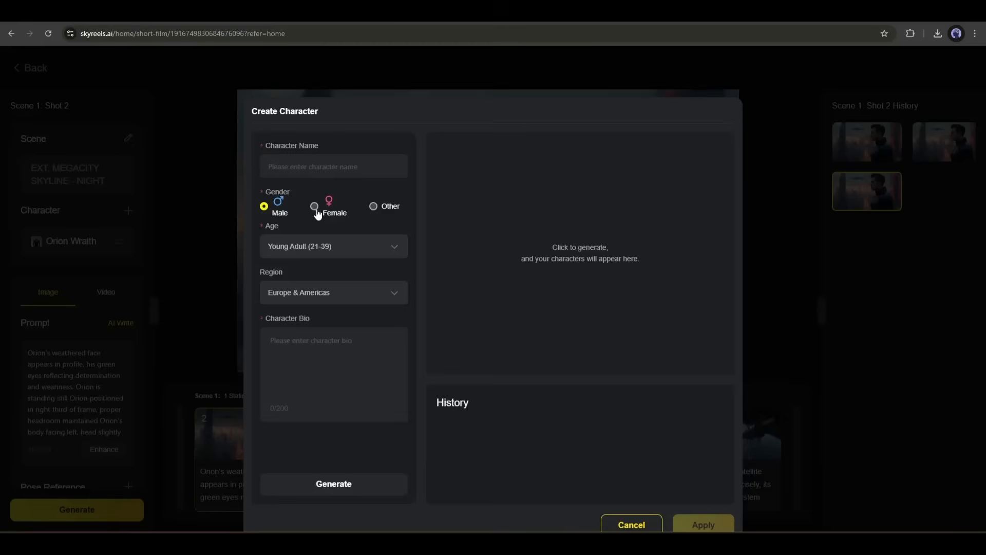
click(333, 247)
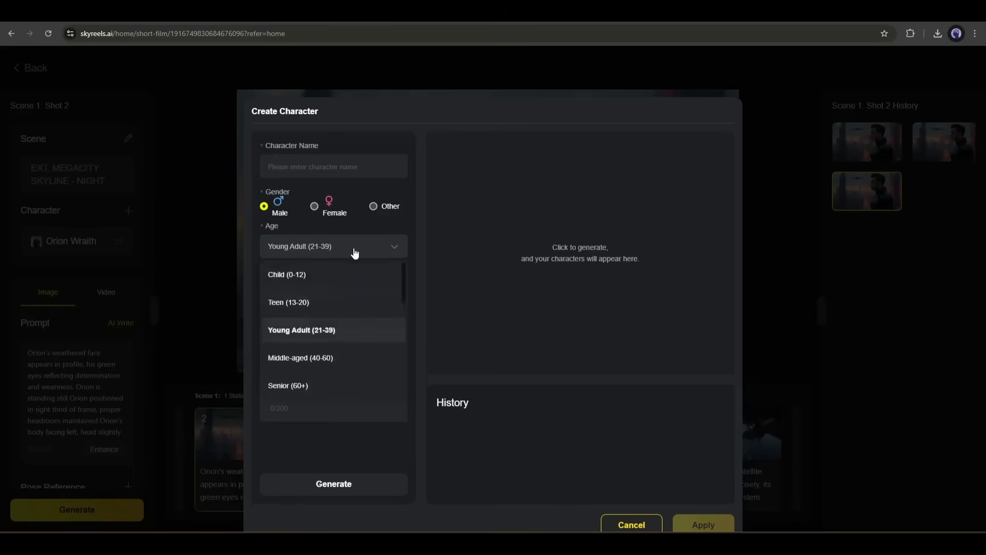
click(301, 330)
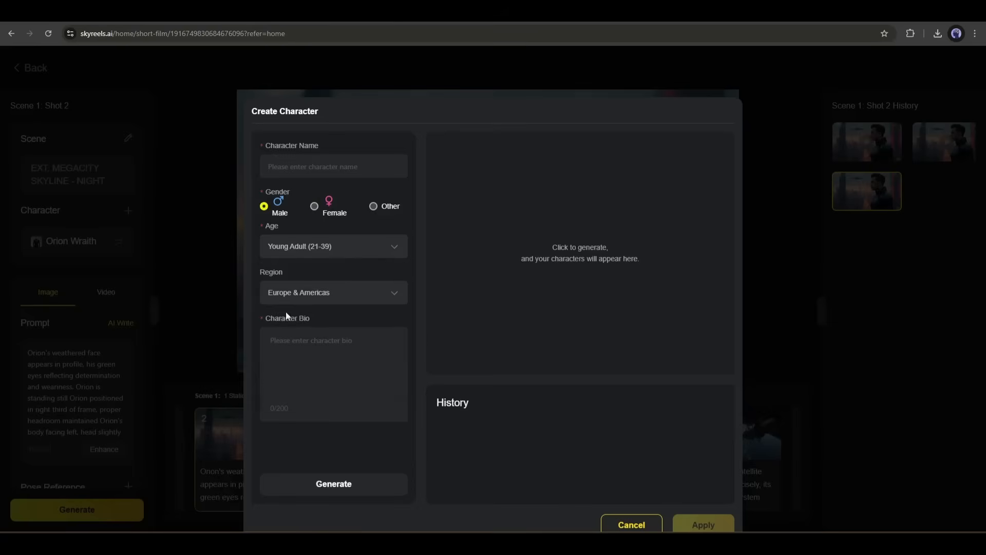
mouse_move(290, 467)
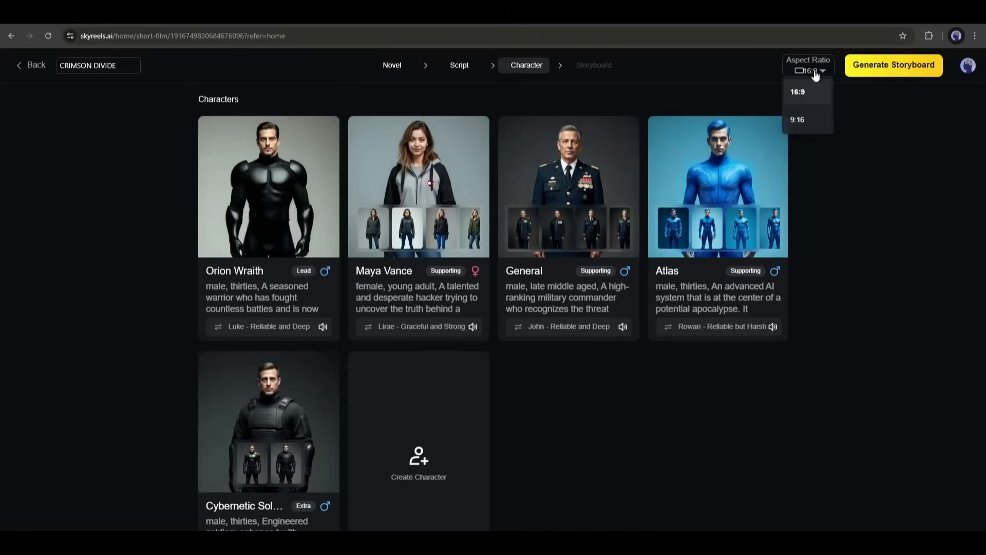
click(893, 65)
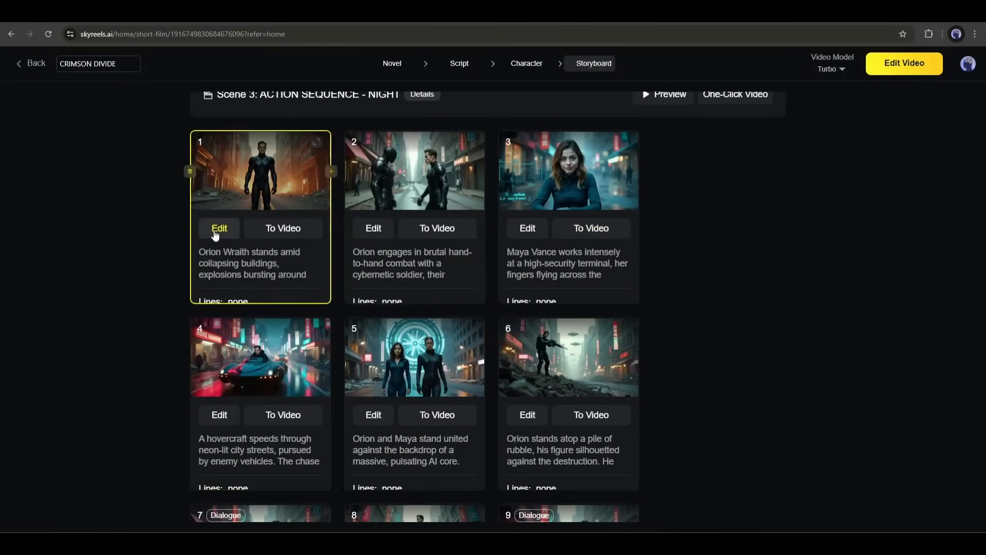
Regenerate Scene 3 shot 1 with the rewritten prompt, check shot 2, and return to the storyboard.
click(219, 228)
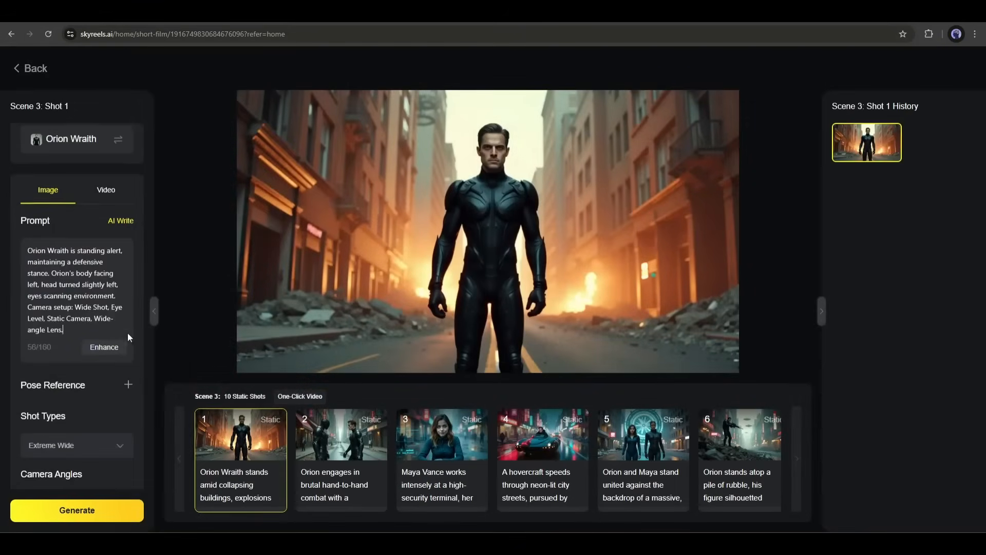
click(76, 510)
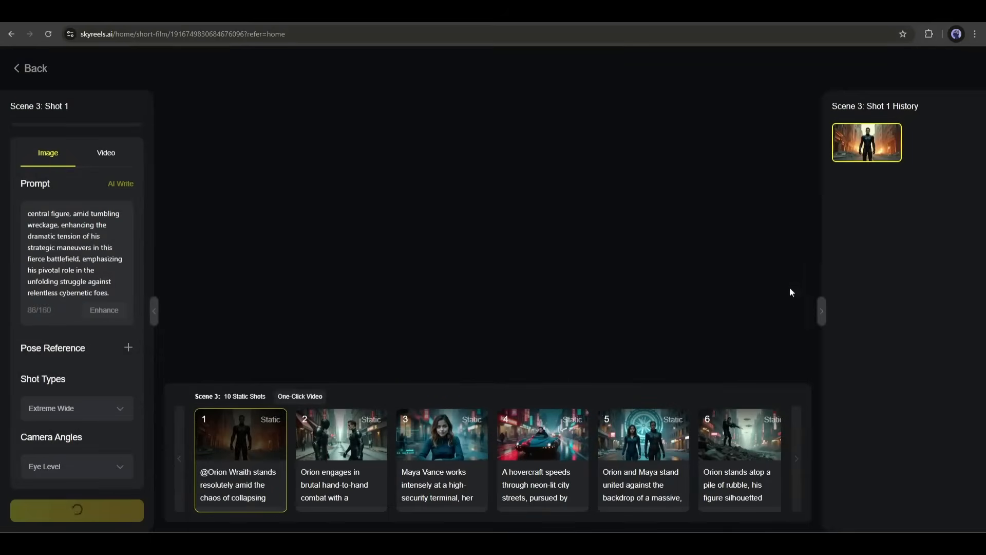
click(341, 433)
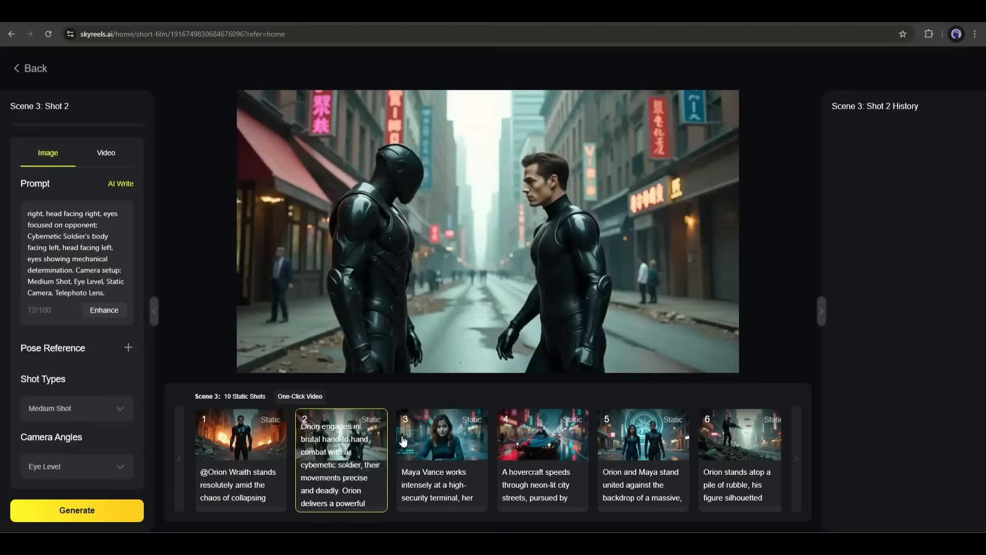
click(542, 435)
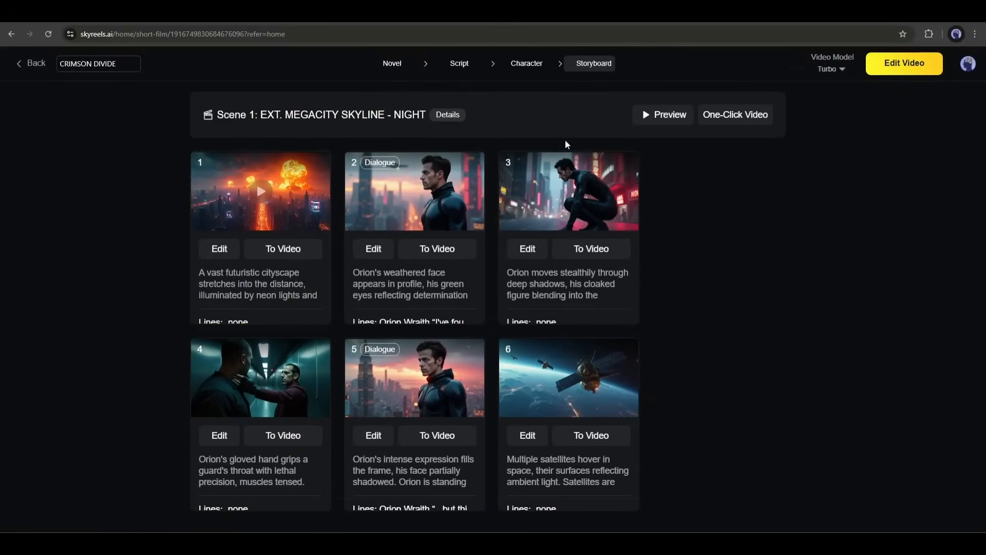
Convert all six Scene 1 shots into video clips with One-Click Video.
scroll(down, 3)
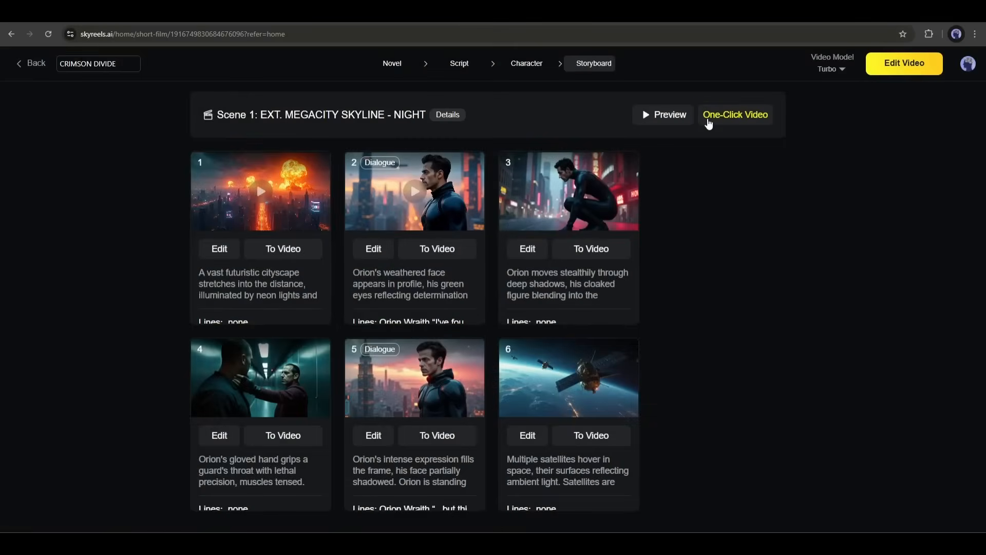
click(735, 115)
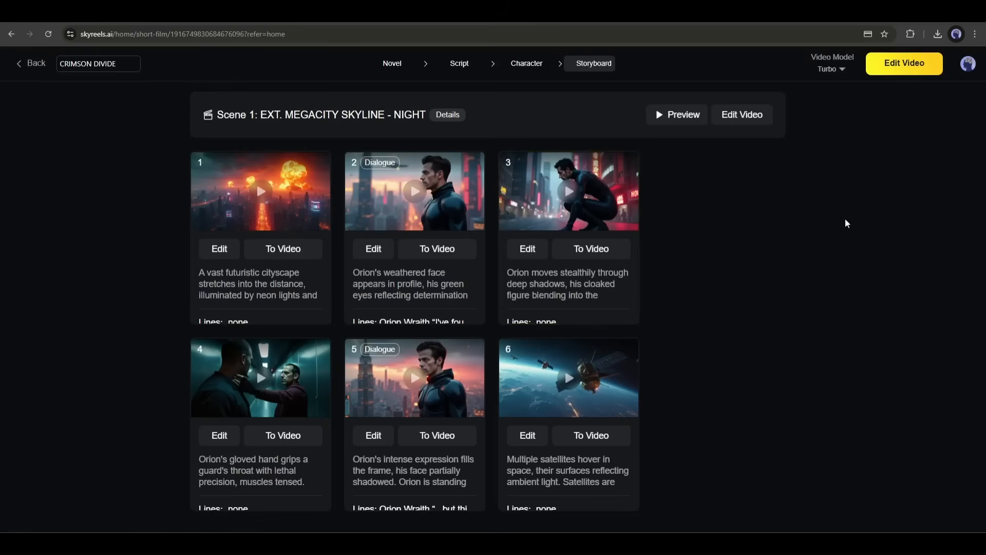
mouse_move(910, 73)
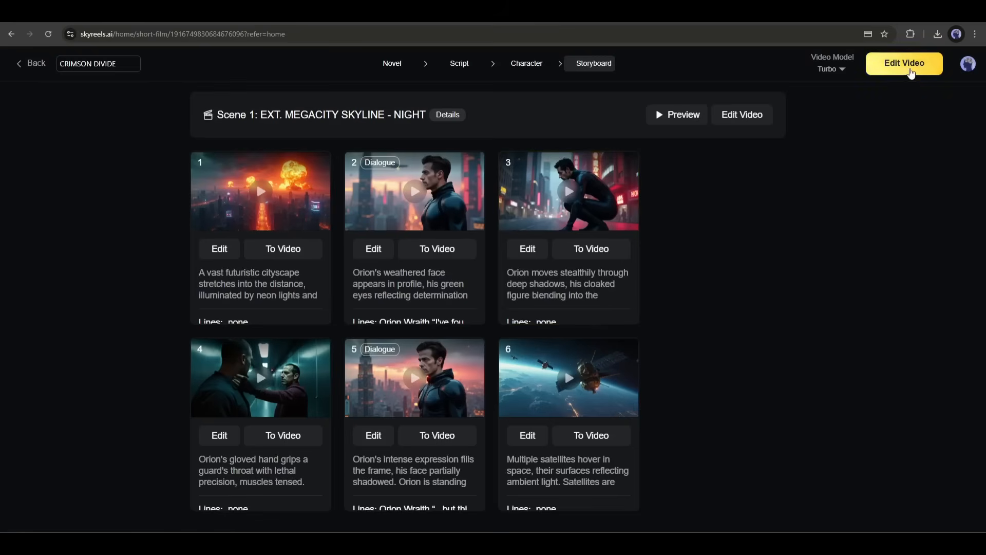
In the EP1 timeline editor, preview BGM tracks and add Zealous Adventures as background music.
click(904, 63)
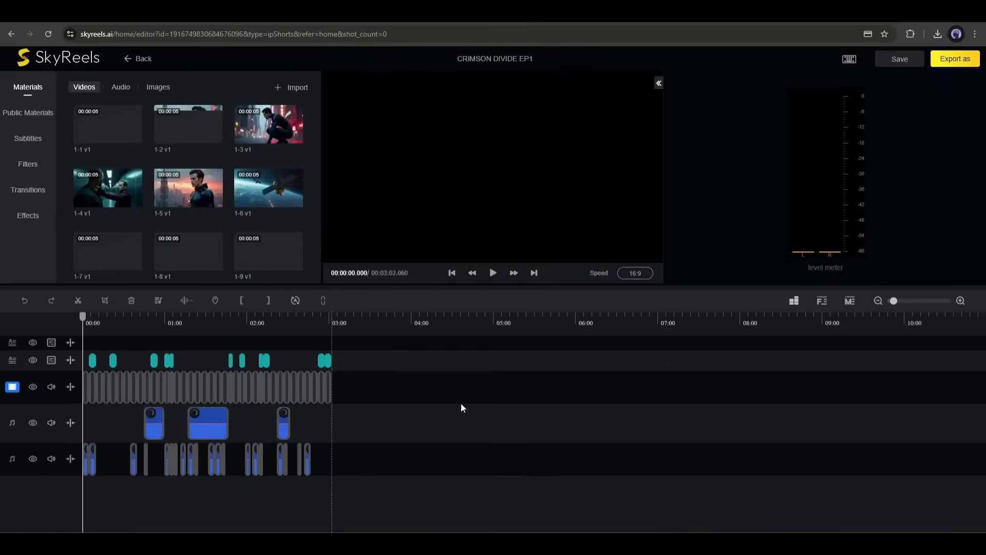
mouse_move(959, 300)
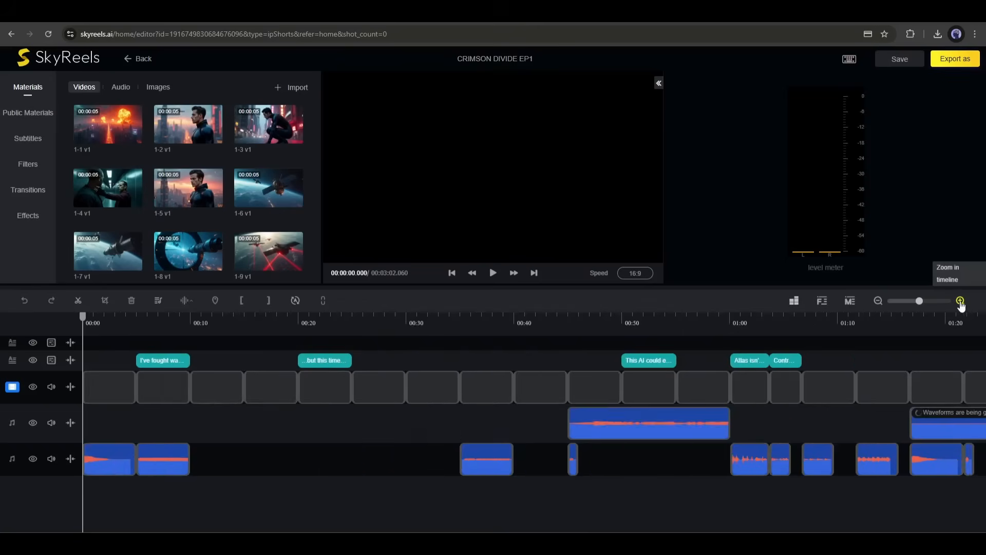
click(493, 273)
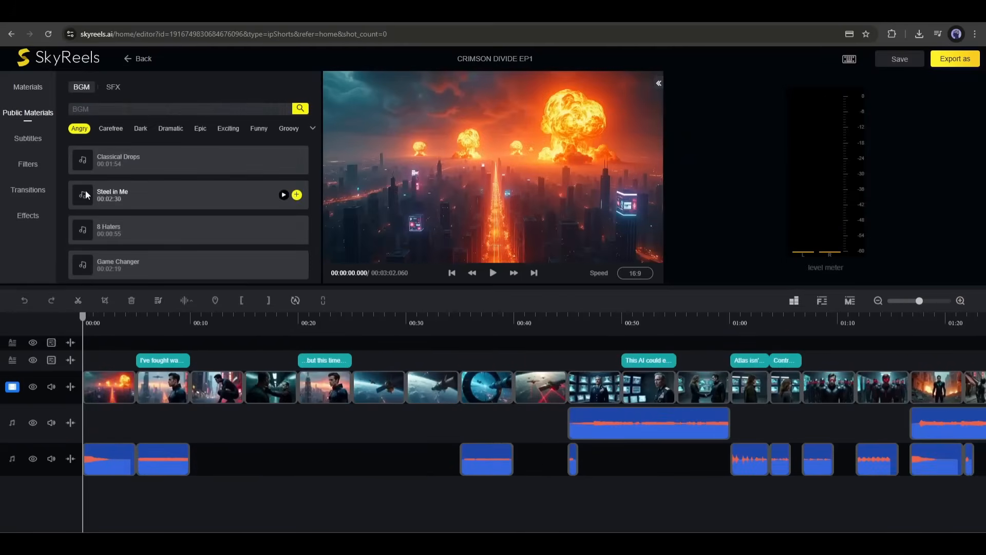
click(199, 129)
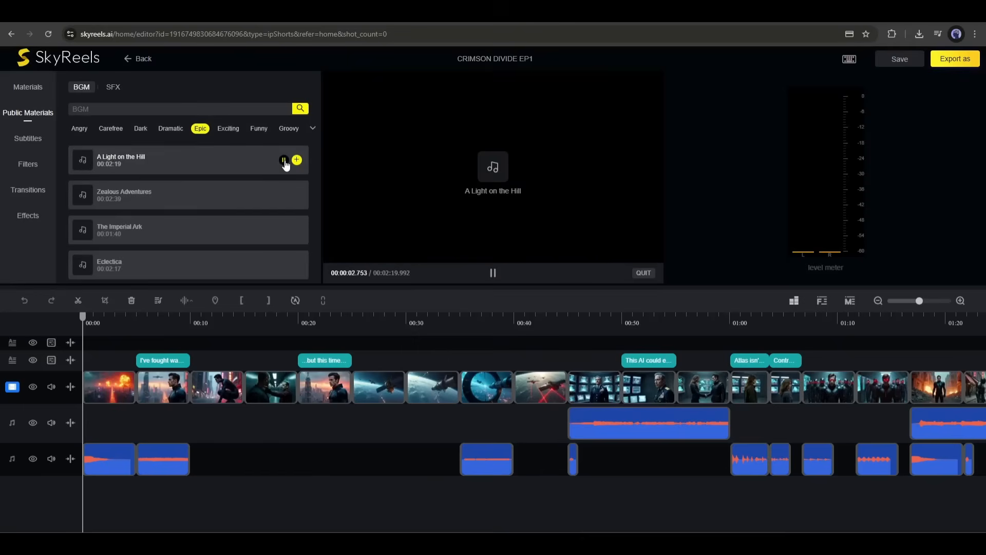
click(283, 195)
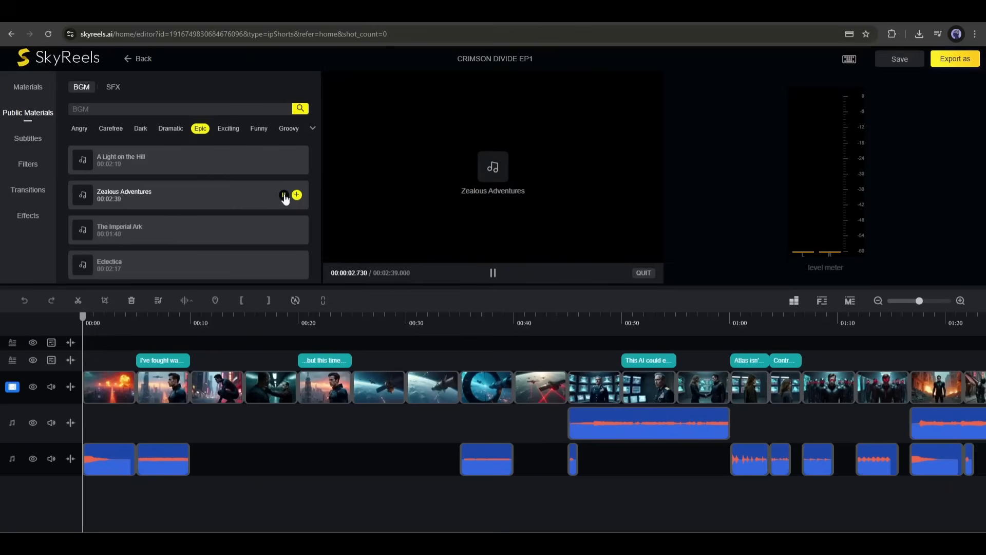
click(296, 195)
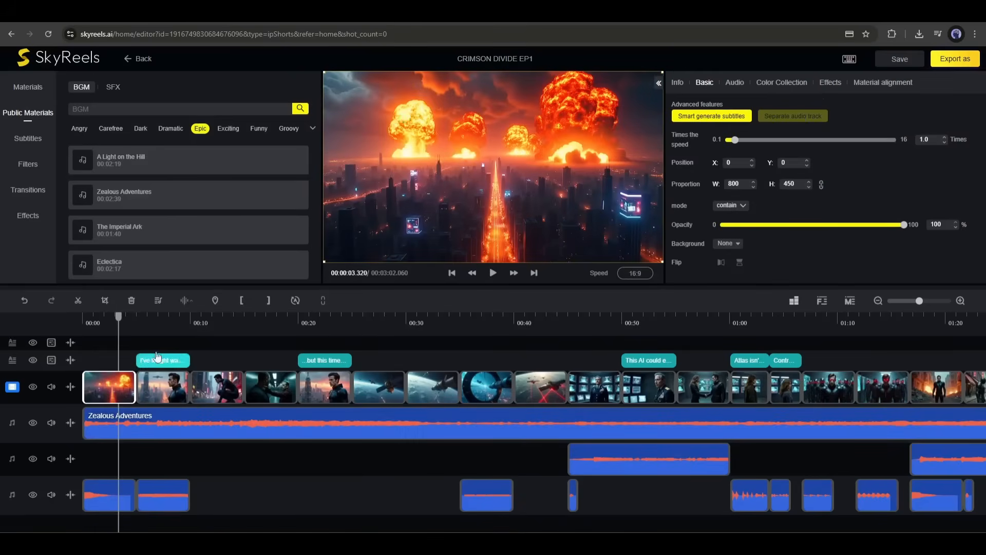
click(493, 273)
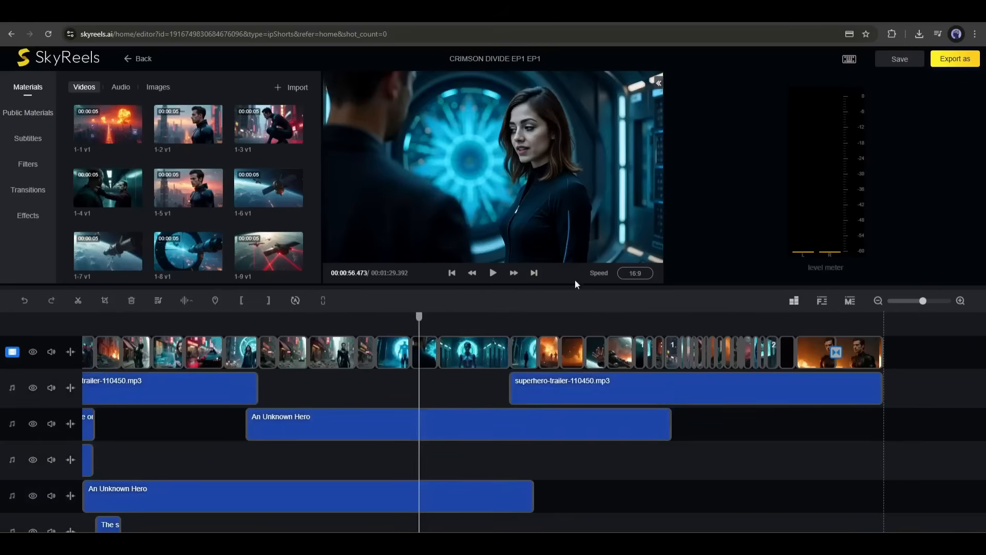
Export the finished Crimson Divide EP1 video by choosing Post.
click(955, 58)
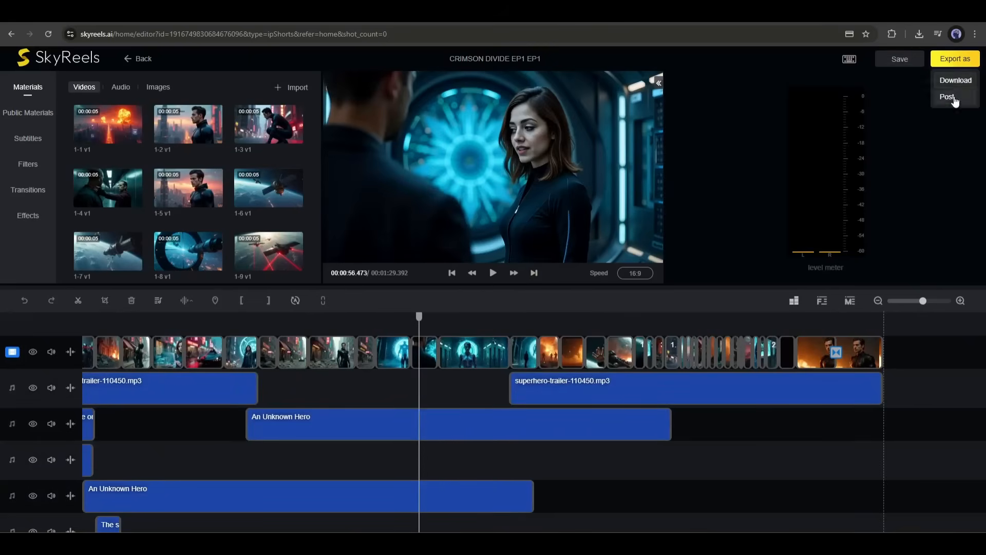
click(919, 33)
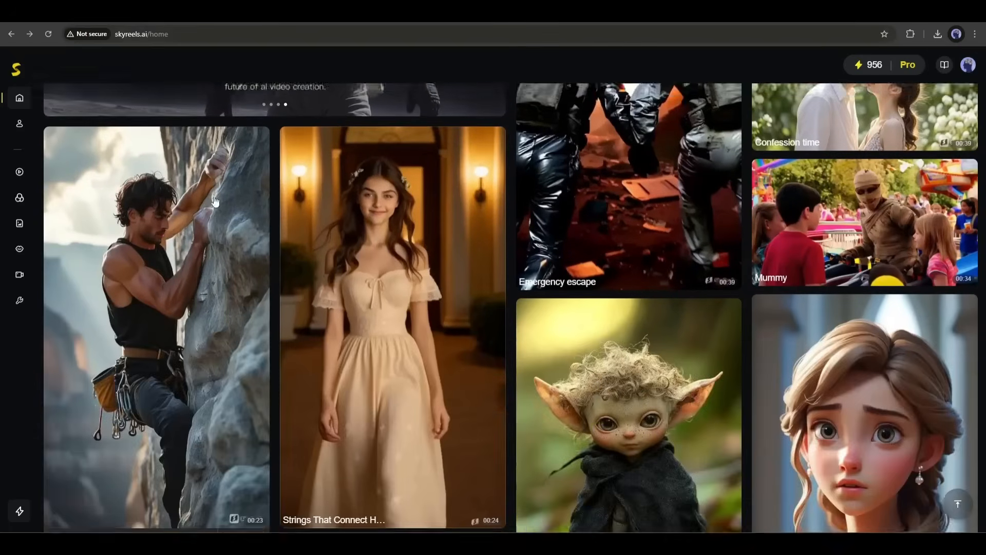
scroll(down, 3)
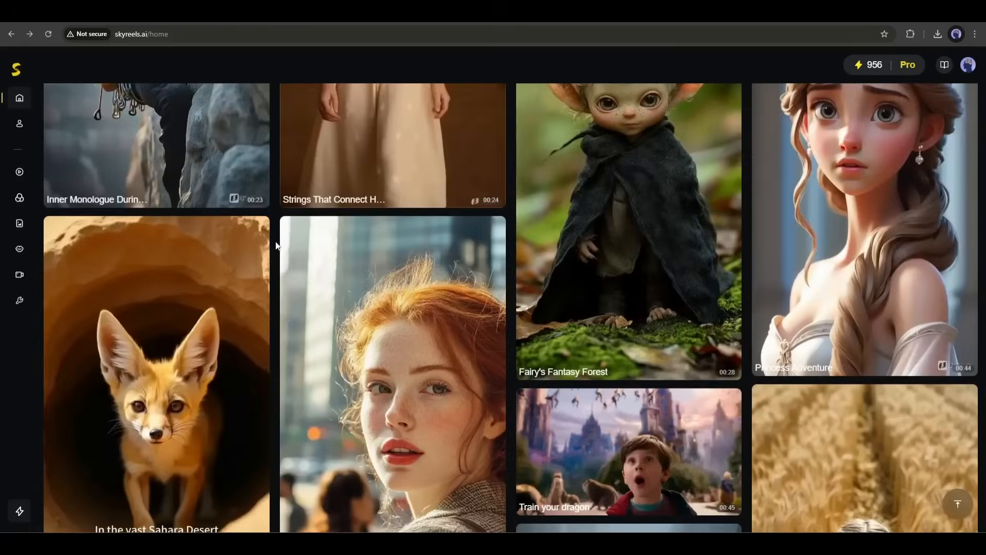
scroll(down, 3)
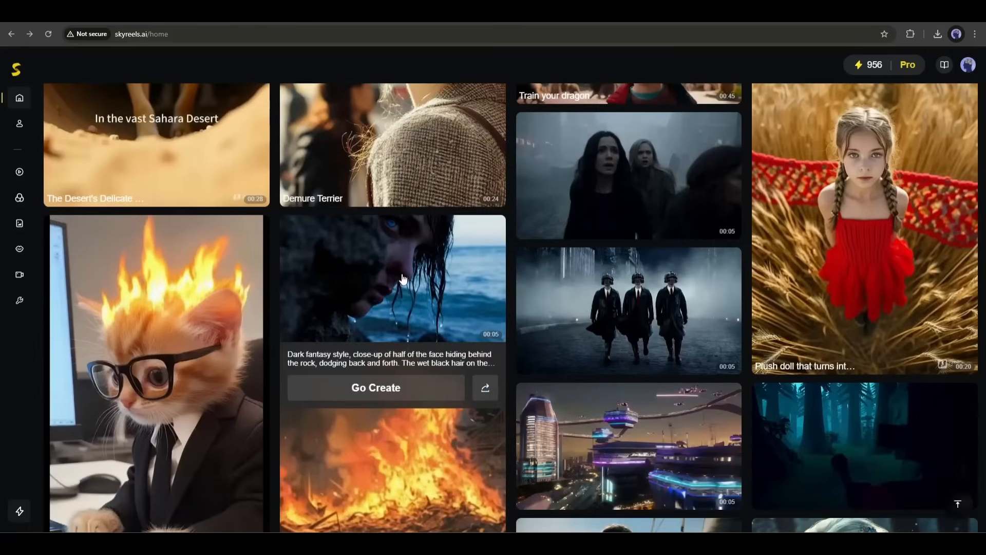
click(401, 278)
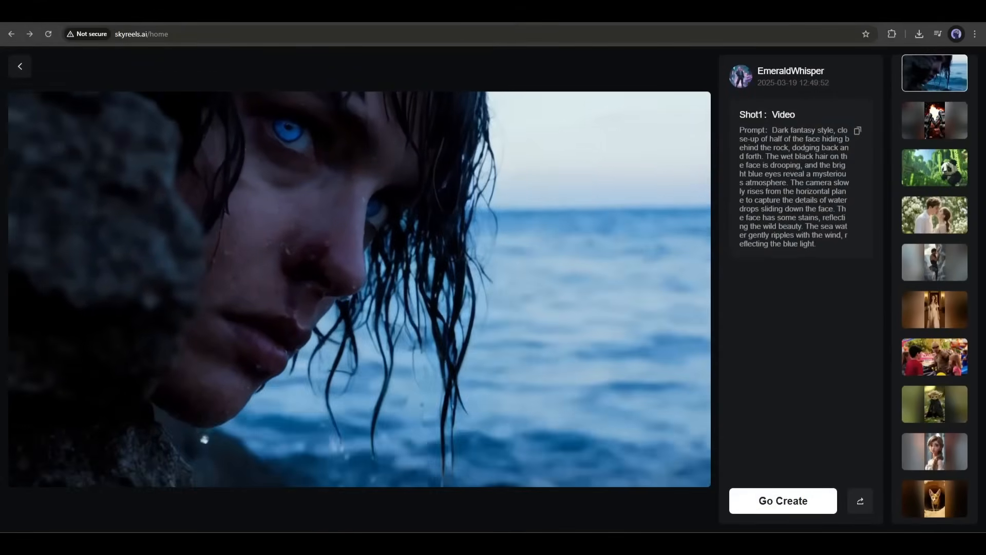
click(20, 66)
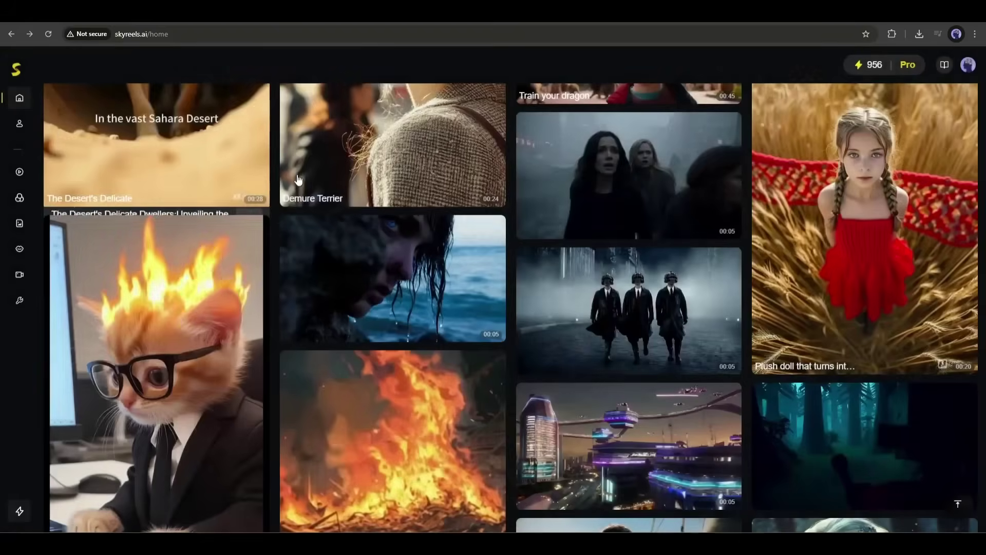
scroll(down, 3)
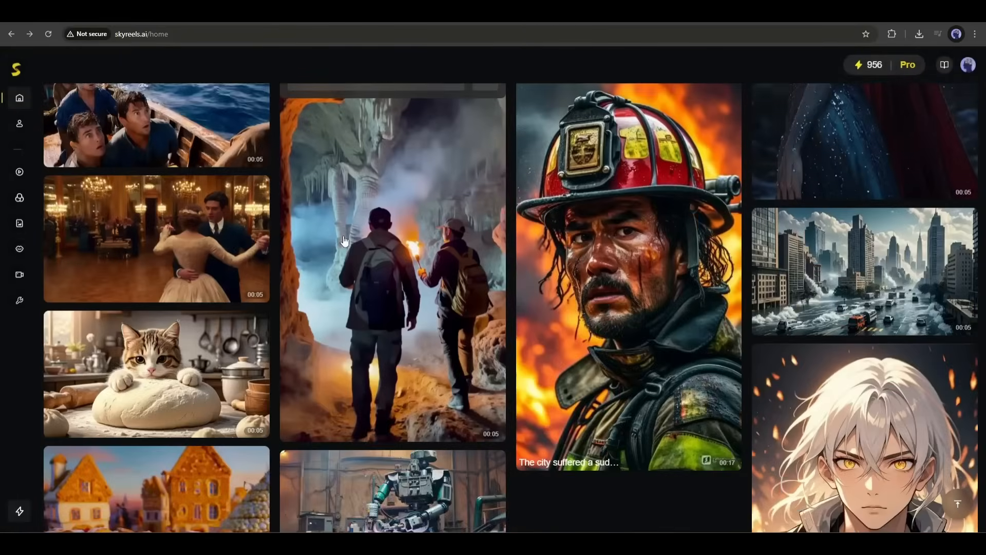